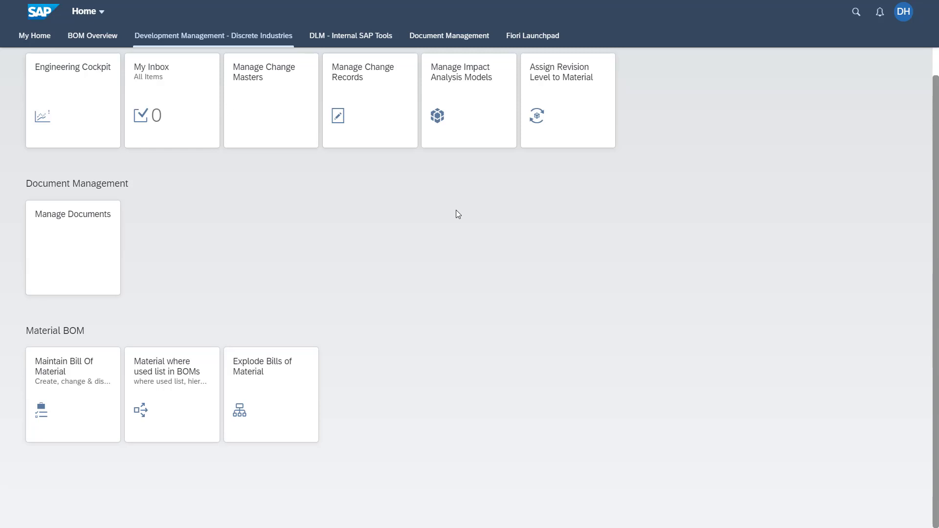
pyautogui.moveTo(2, 76)
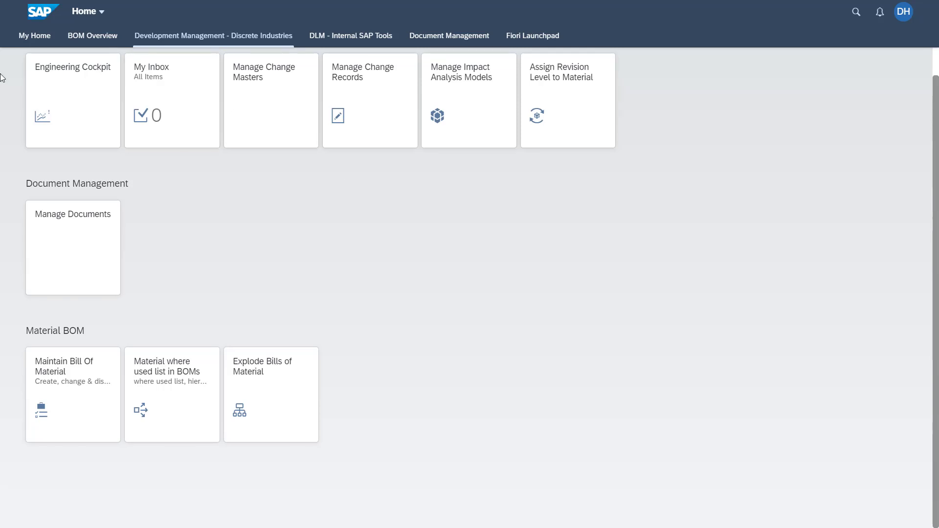
# Open the Engineering Cockpit app from the launchpad
pyautogui.click(73, 100)
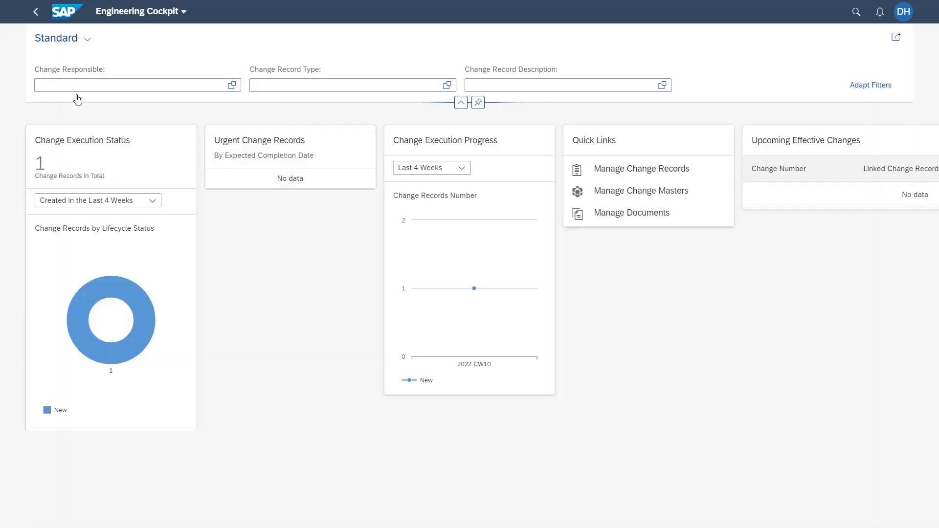
pyautogui.moveTo(154, 123)
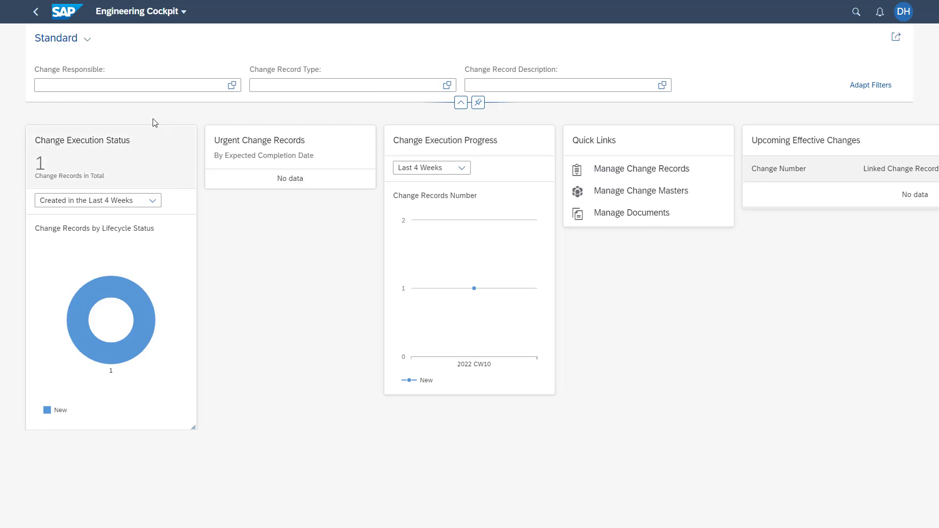
pyautogui.moveTo(100, 210)
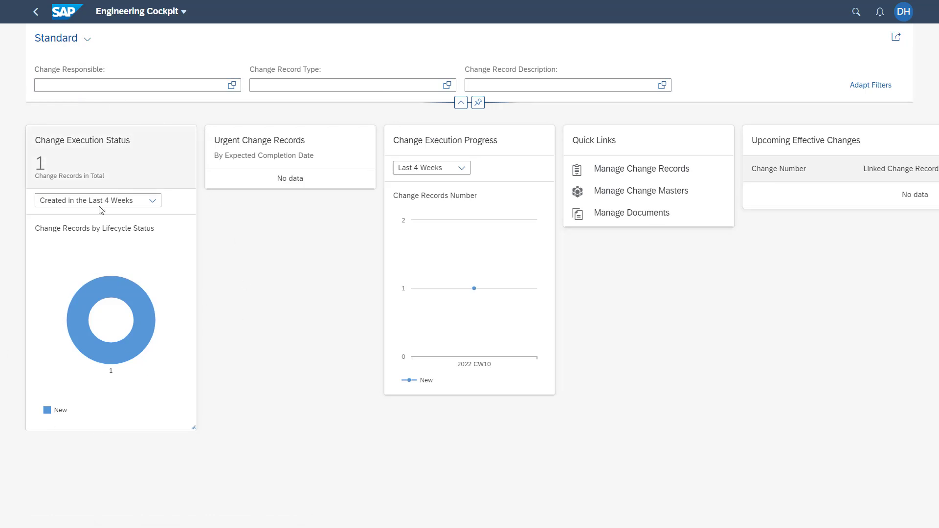
pyautogui.moveTo(372, 215)
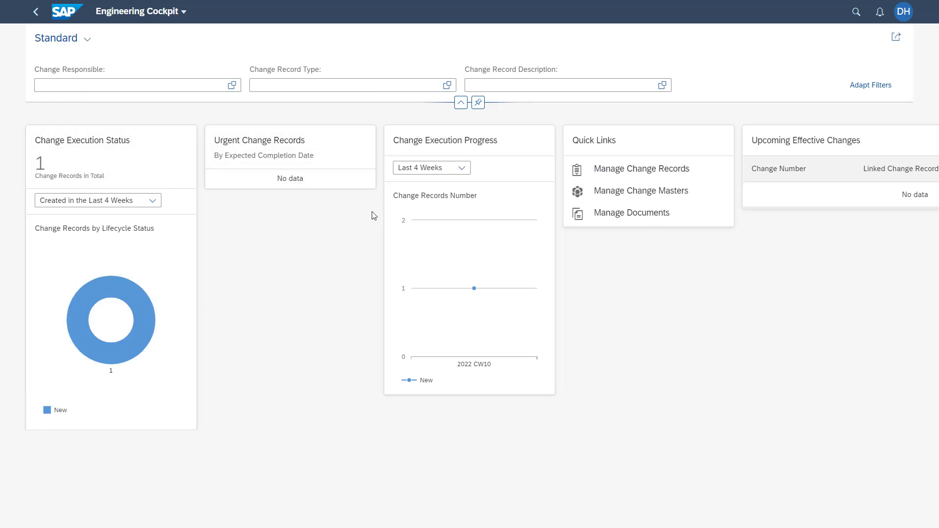
pyautogui.moveTo(359, 140)
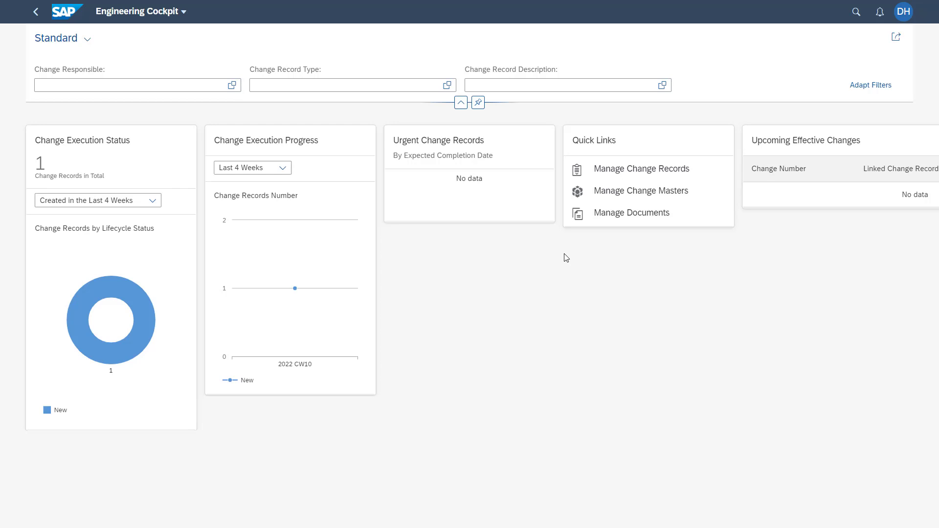
pyautogui.moveTo(889, 93)
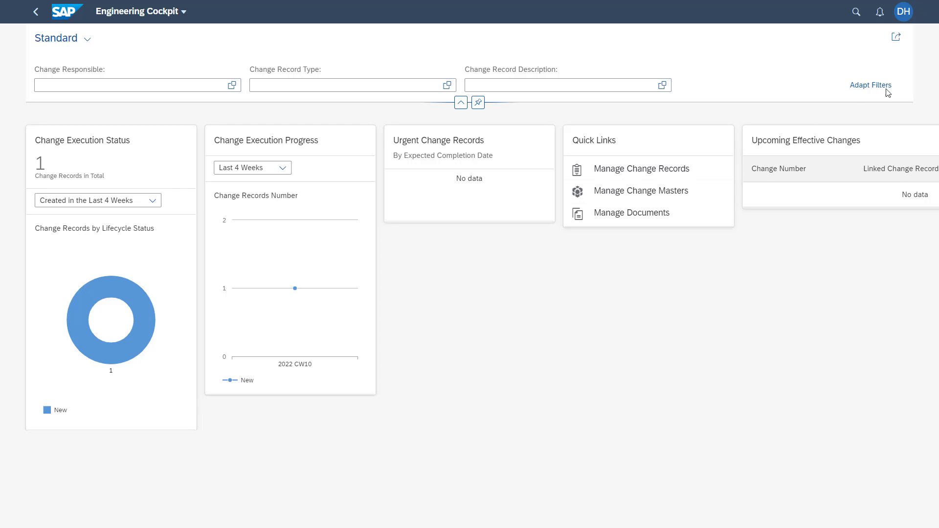
# Start Adapt UI for the Engineering Cockpit from the user actions menu
pyautogui.click(903, 12)
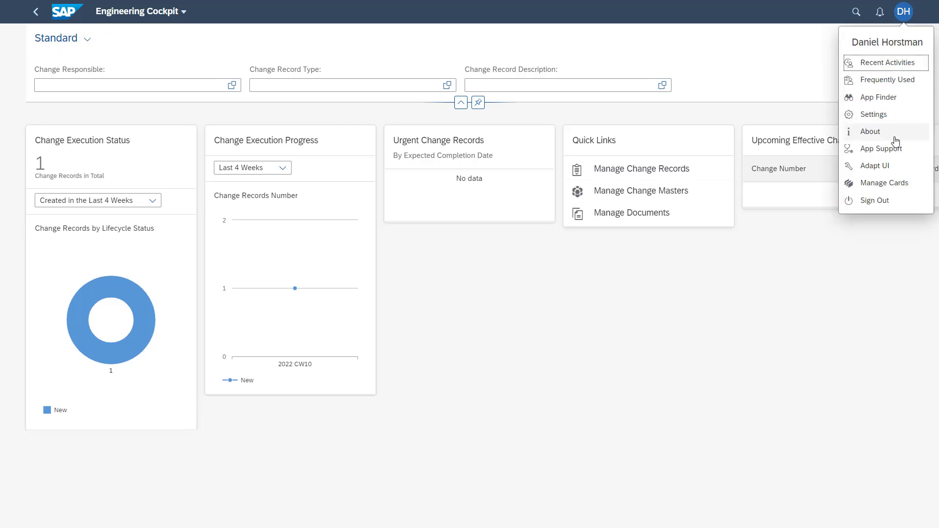
pyautogui.moveTo(892, 166)
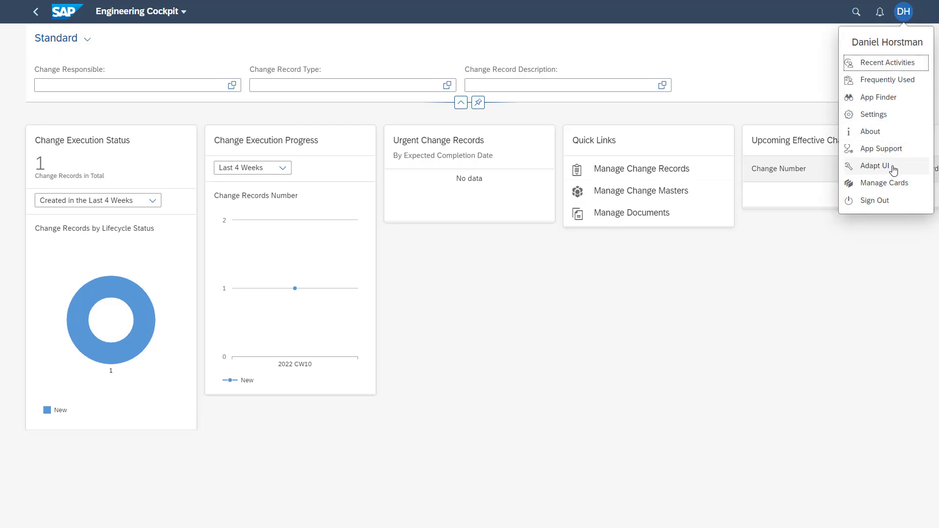
pyautogui.moveTo(883, 169)
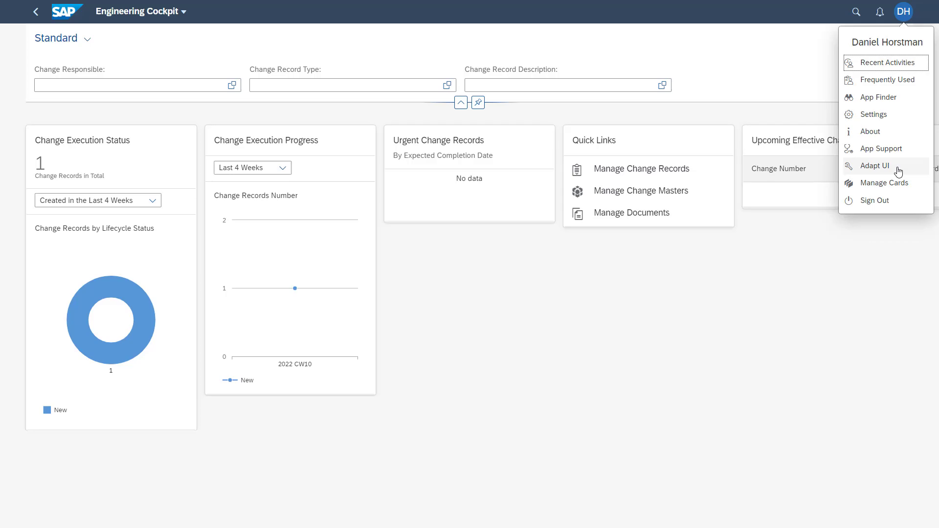
pyautogui.click(875, 166)
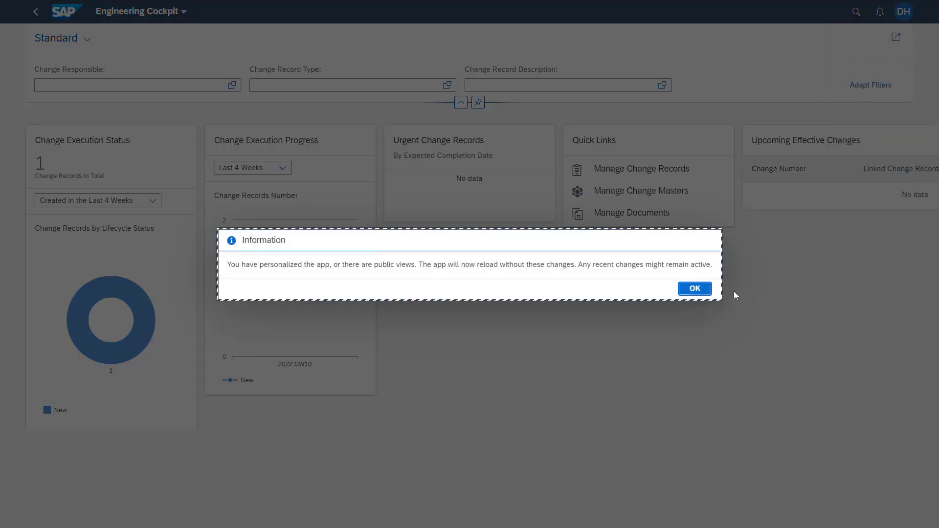
# Acknowledge the reload notice so the cockpit enters adaptation mode
pyautogui.click(693, 287)
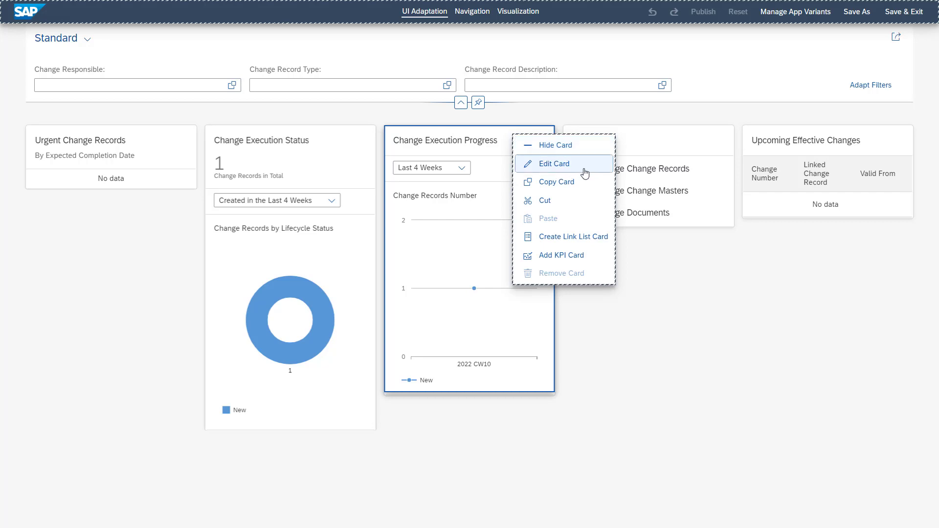
pyautogui.moveTo(581, 182)
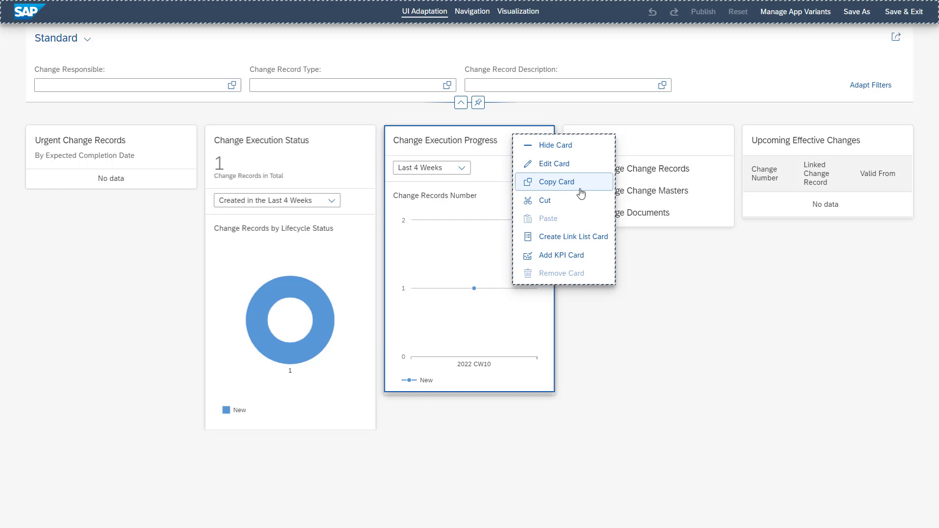
pyautogui.moveTo(567, 242)
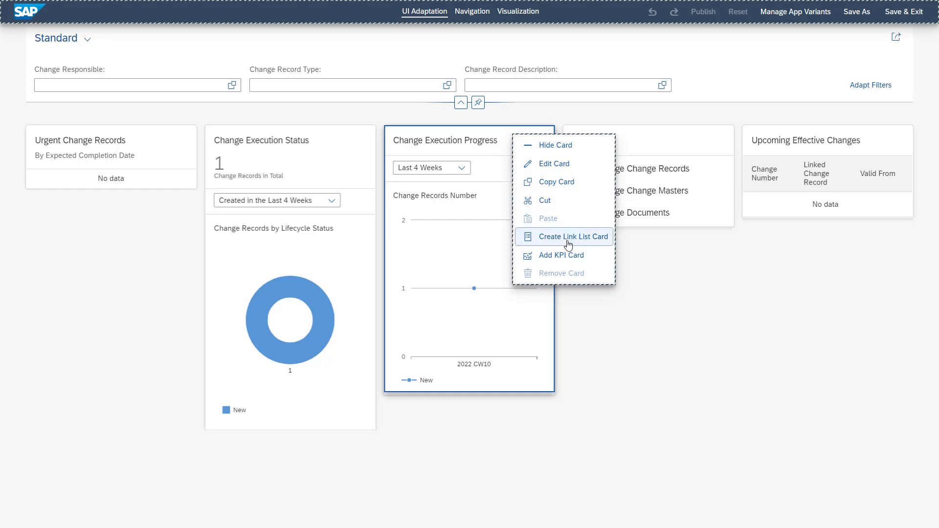
pyautogui.moveTo(569, 182)
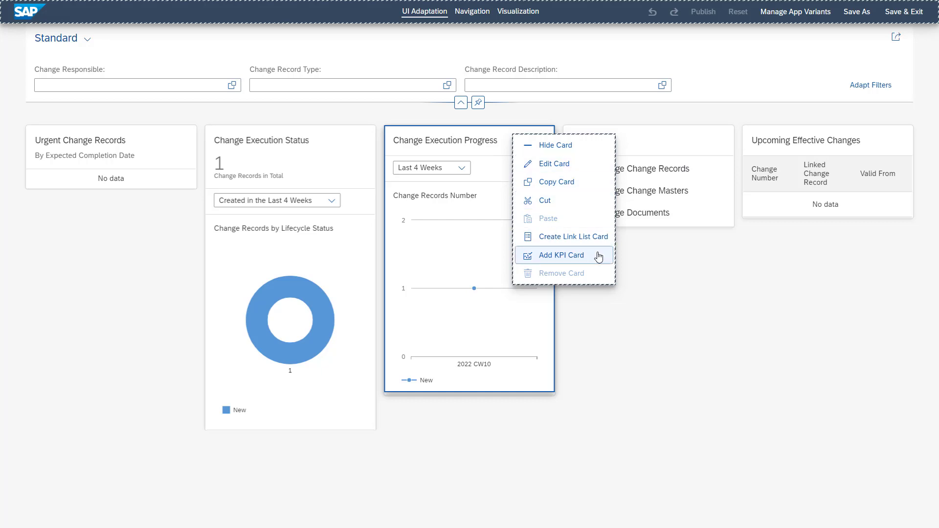
pyautogui.moveTo(592, 260)
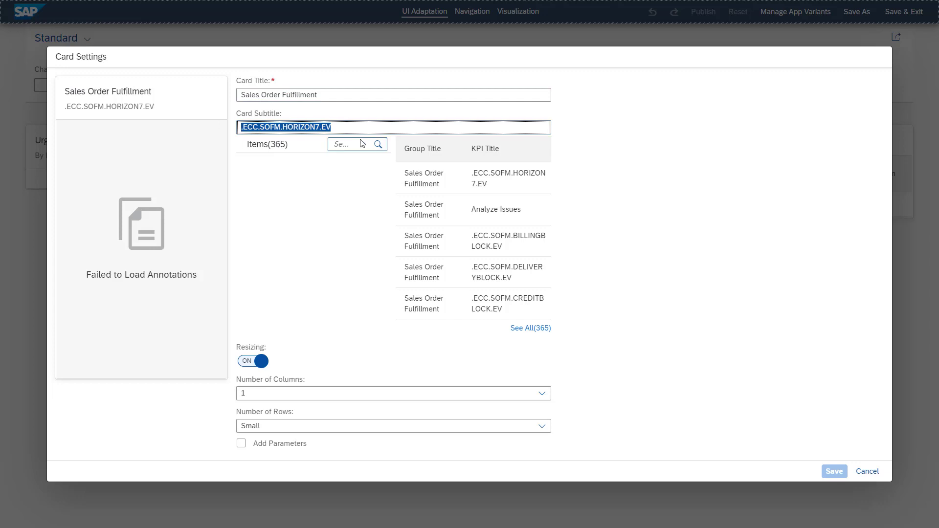
# Give the new KPI card subtitle 'Subtitel example' and the Analyze Issues KPI
pyautogui.write('Subtitel example')
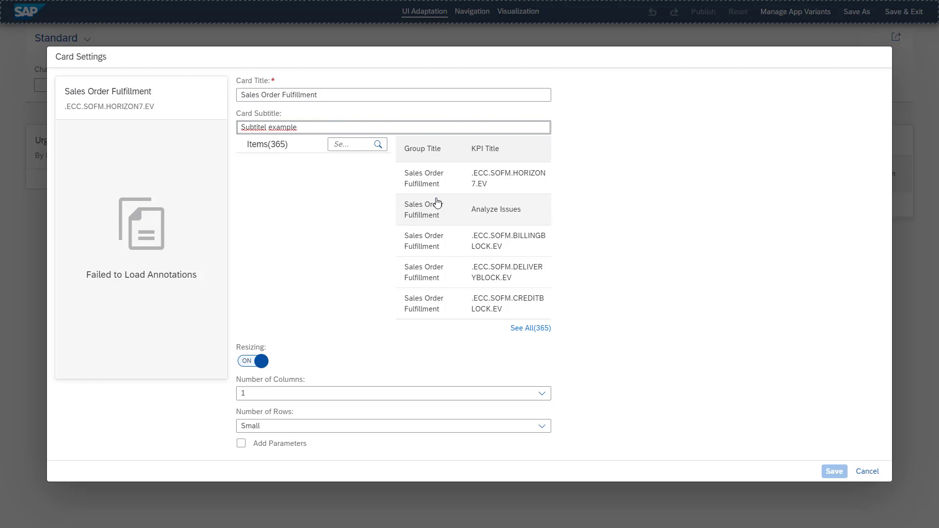
pyautogui.moveTo(450, 214)
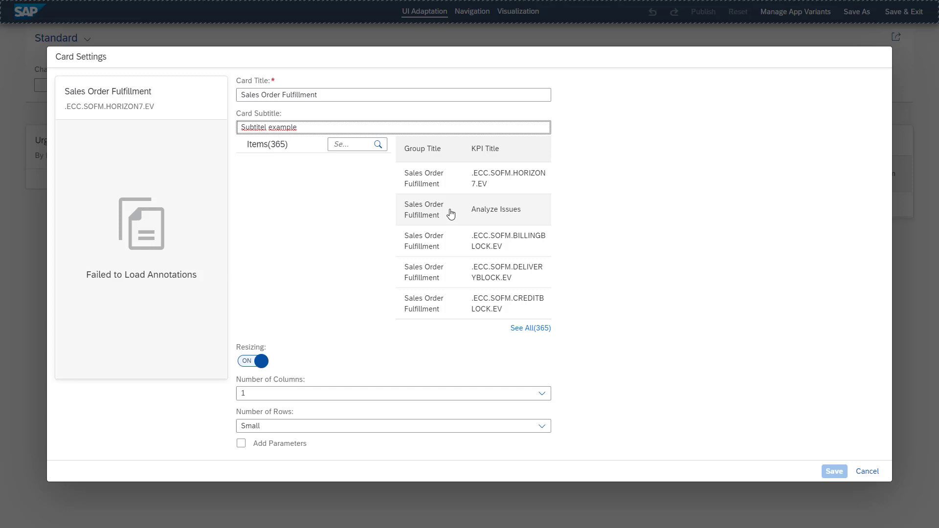
pyautogui.click(494, 209)
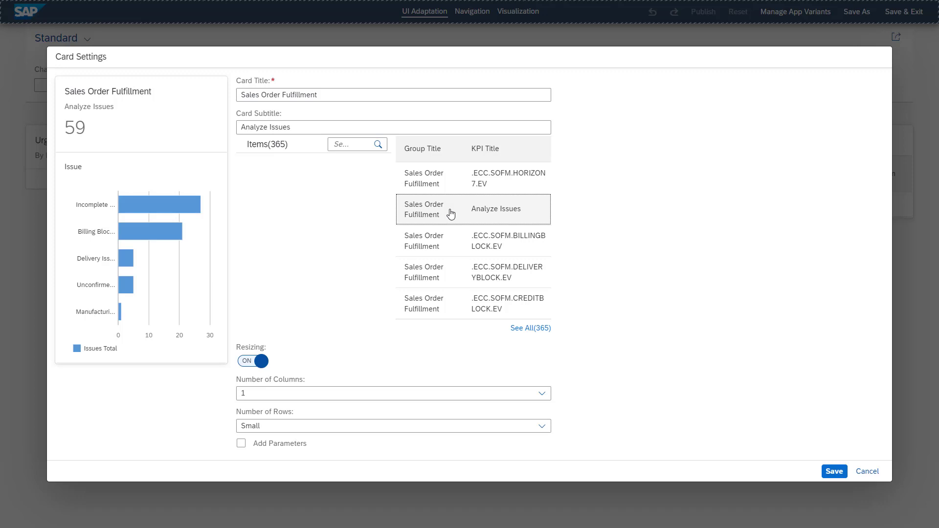
pyautogui.moveTo(185, 189)
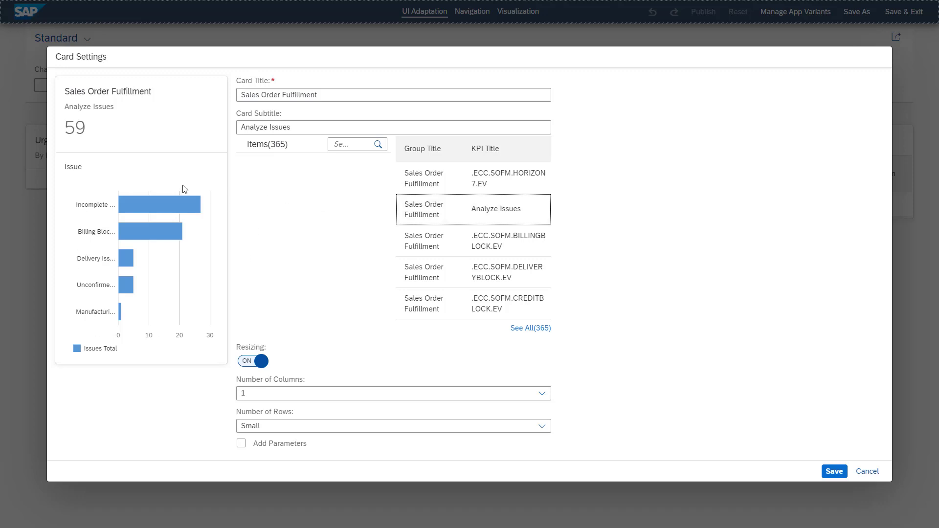
pyautogui.moveTo(174, 317)
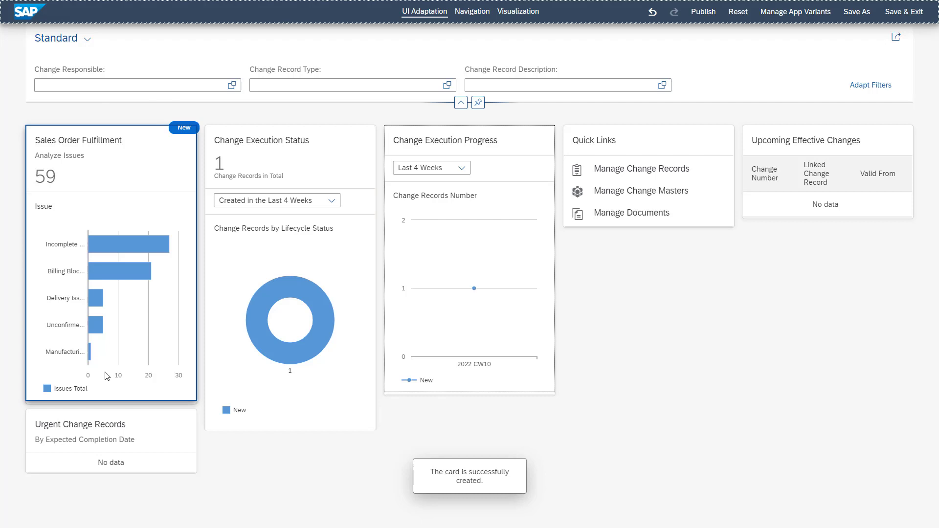
pyautogui.moveTo(169, 170)
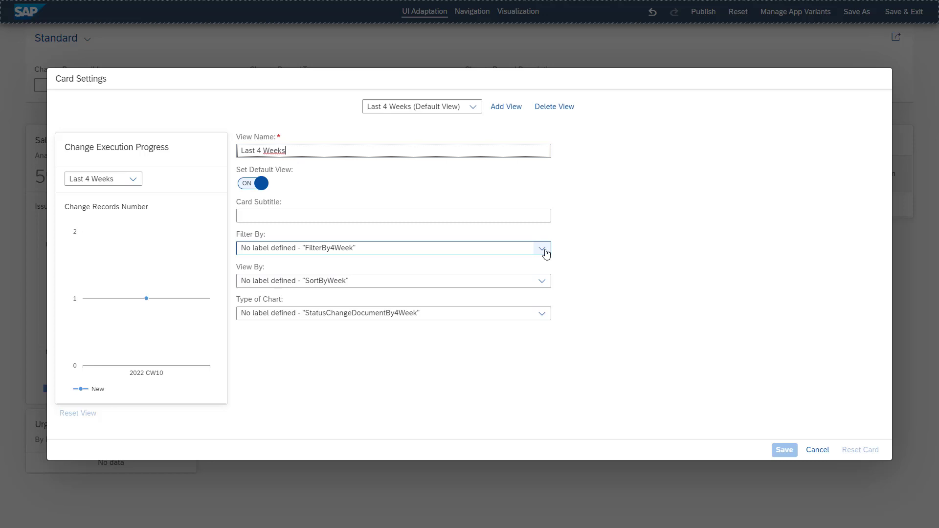
# Set the card's default view to filter by FilterBy4Quator and view by SortByMonth
pyautogui.click(540, 247)
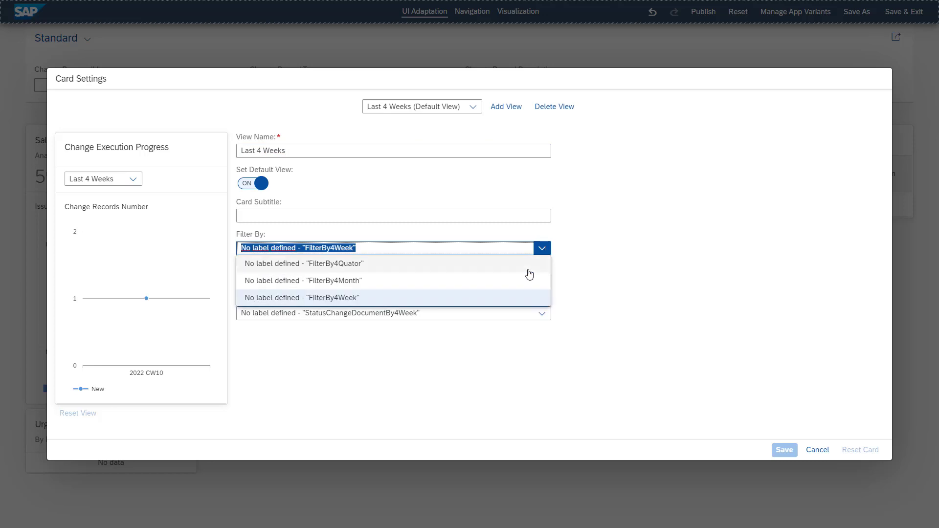
pyautogui.click(302, 263)
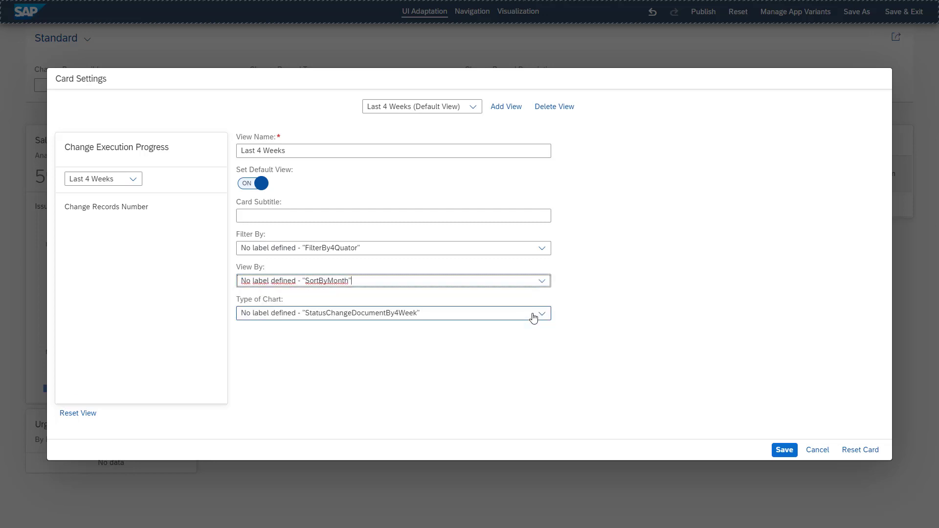
pyautogui.click(540, 313)
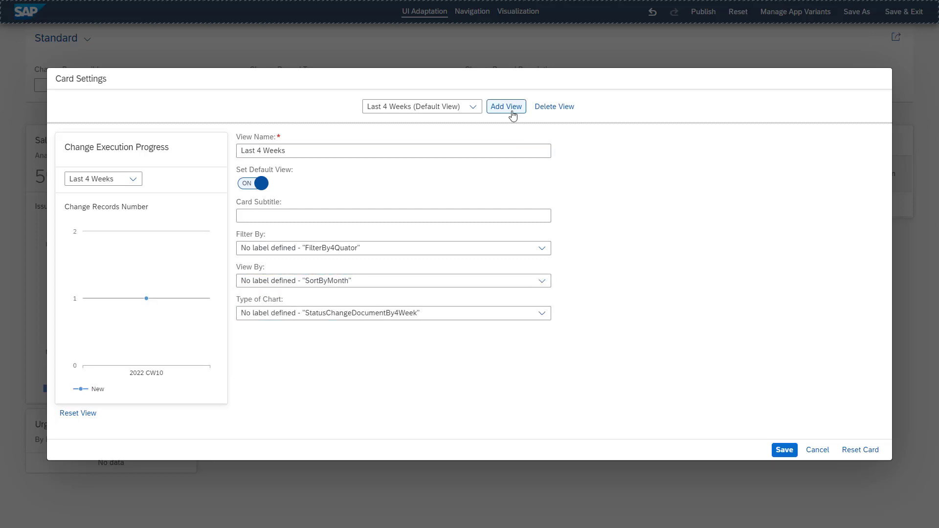
pyautogui.moveTo(174, 232)
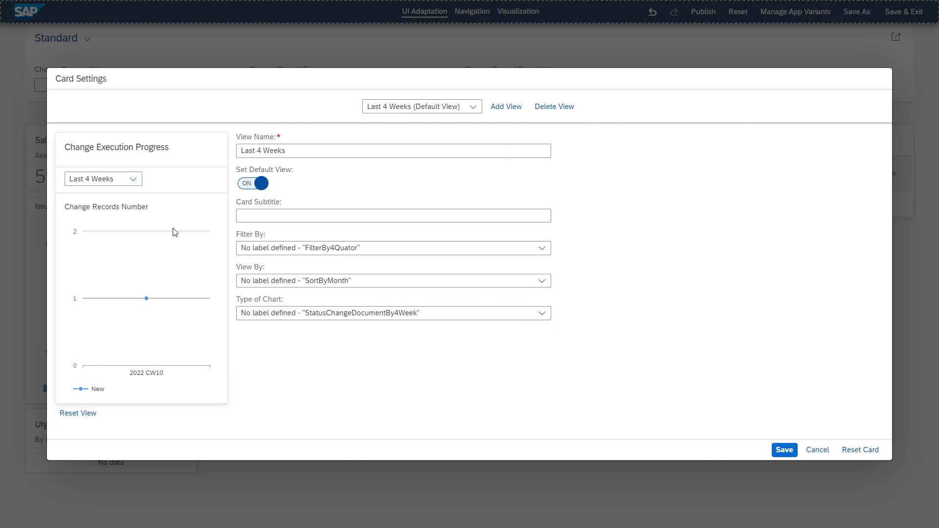
pyautogui.moveTo(160, 219)
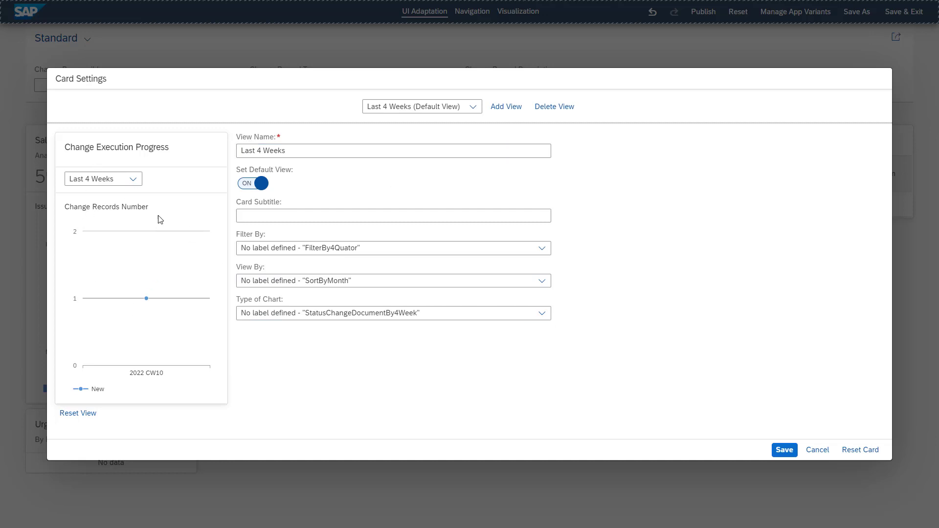
pyautogui.moveTo(108, 235)
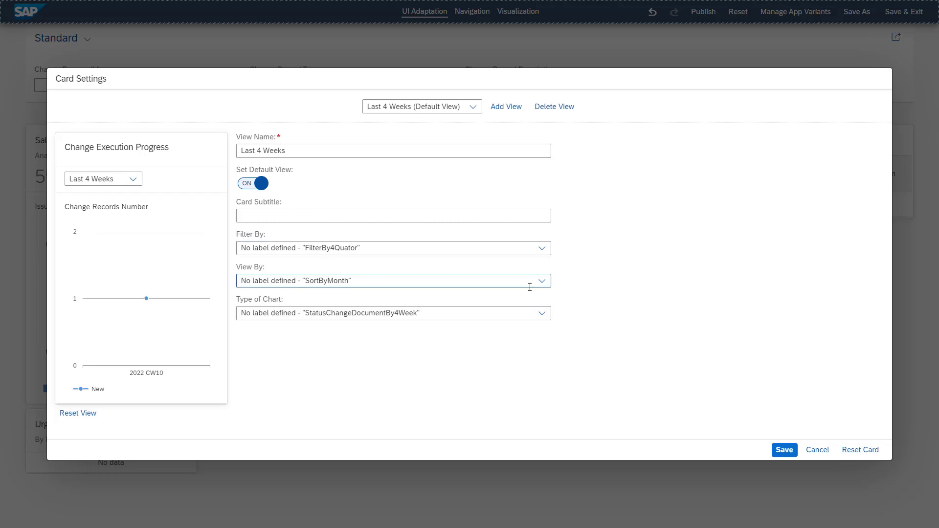
pyautogui.moveTo(784, 463)
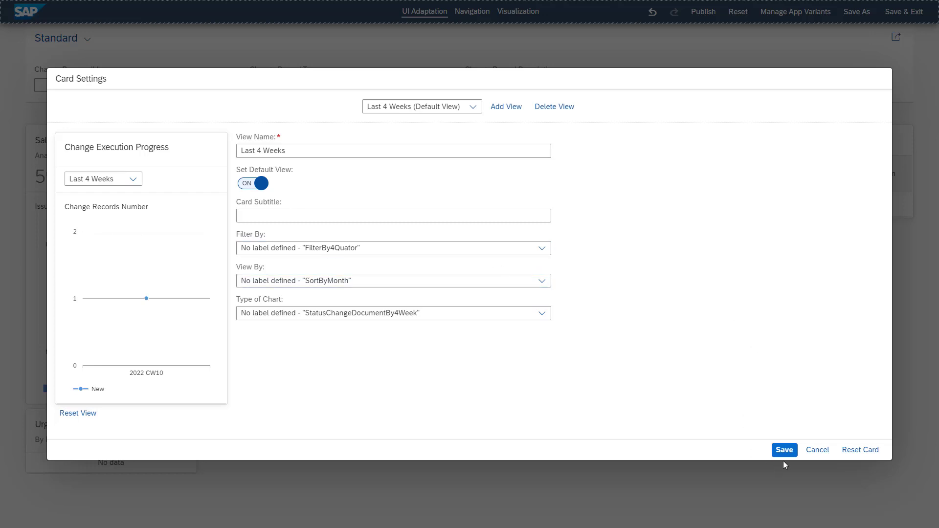
pyautogui.click(784, 450)
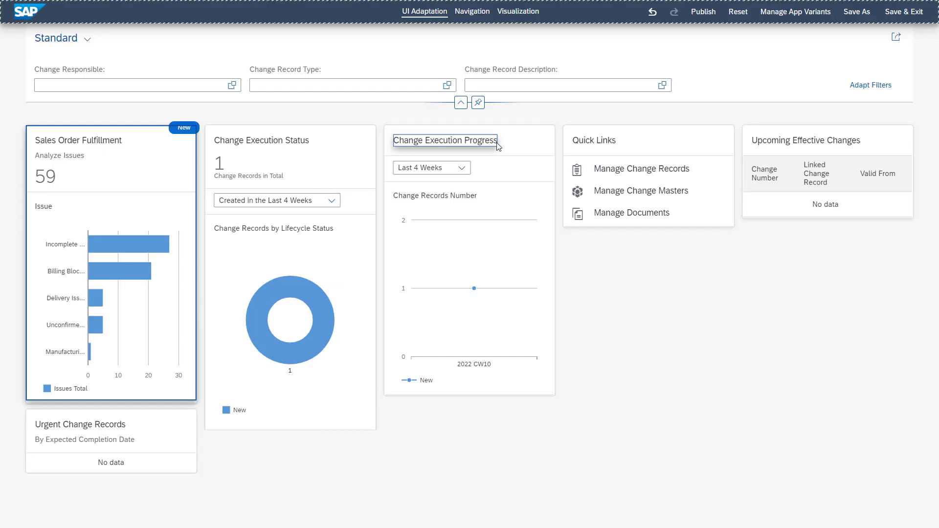
# Rename the card title to 'Change Execution Progress 123'
pyautogui.doubleClick(444, 140)
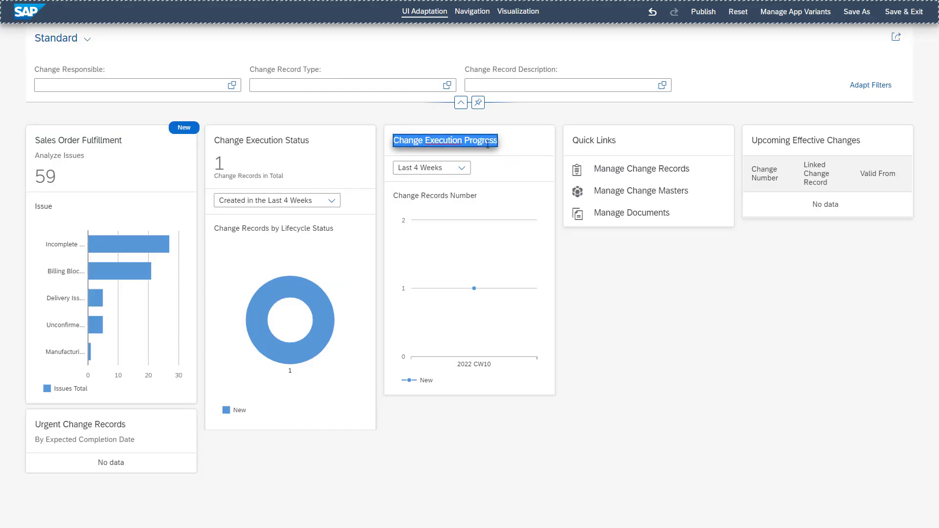
pyautogui.write('123')
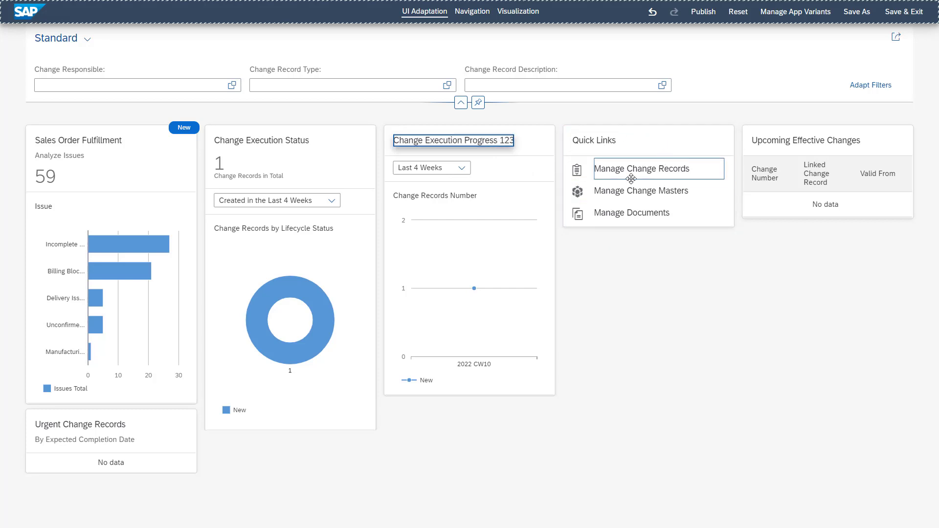
pyautogui.moveTo(580, 173)
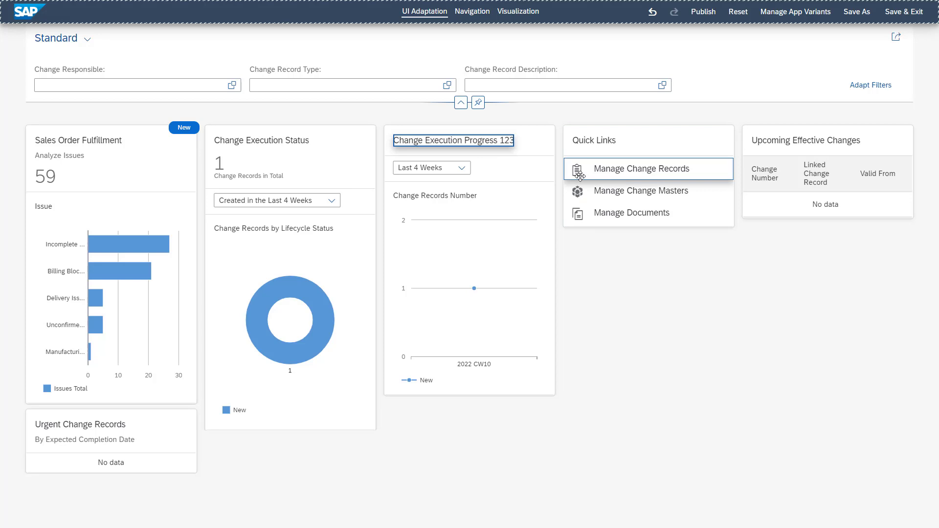
pyautogui.moveTo(541, 186)
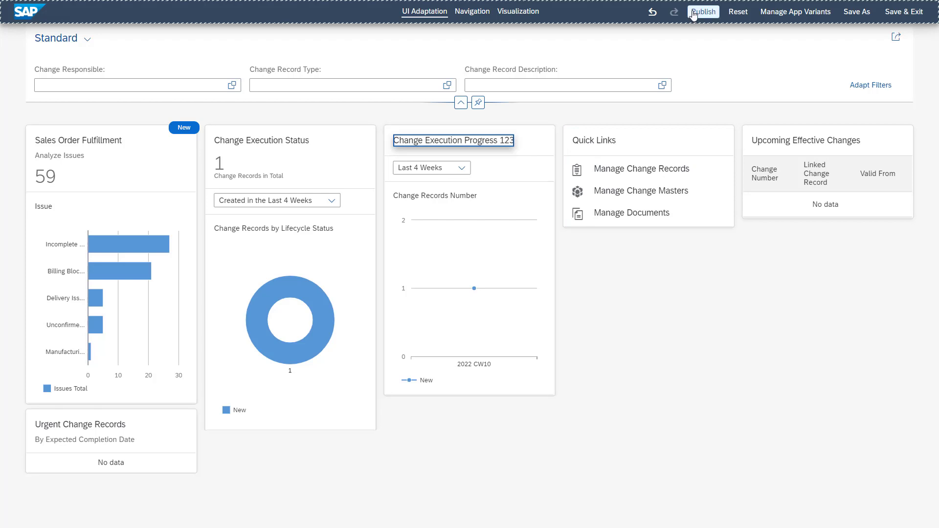
pyautogui.click(703, 11)
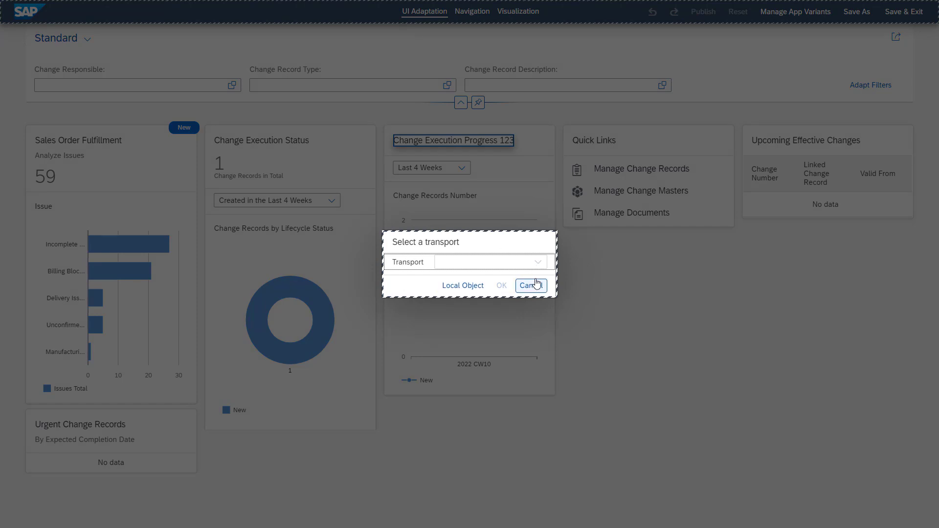
pyautogui.moveTo(531, 285)
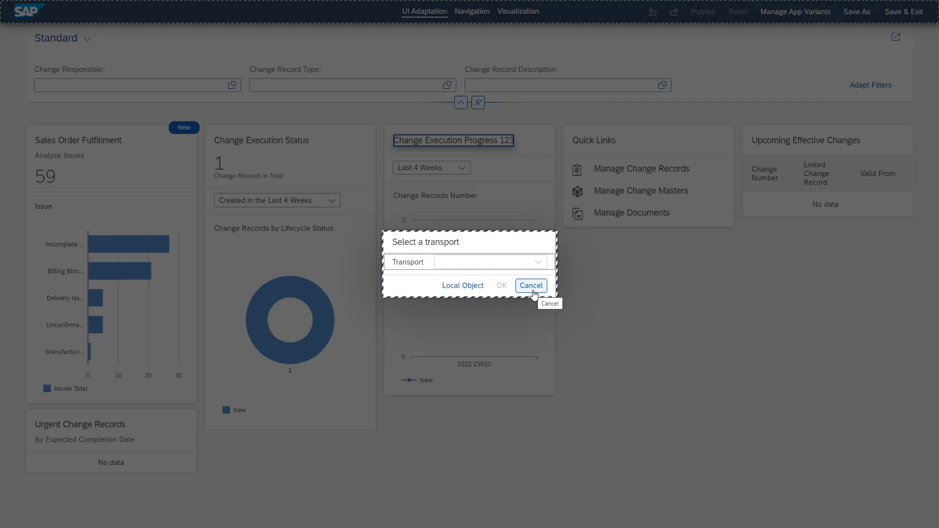
pyautogui.click(530, 285)
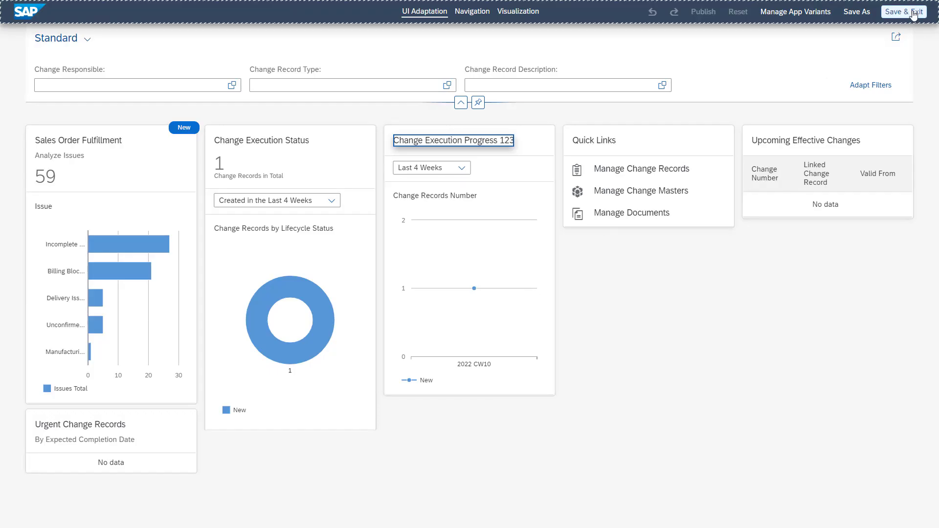
# Save and exit adaptation mode, then return to the launchpad home page
pyautogui.click(904, 11)
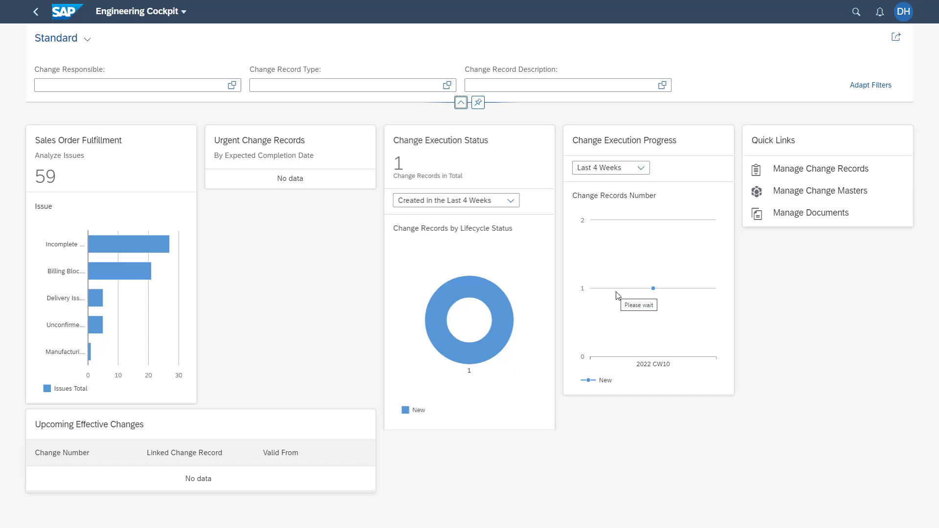
pyautogui.click(35, 11)
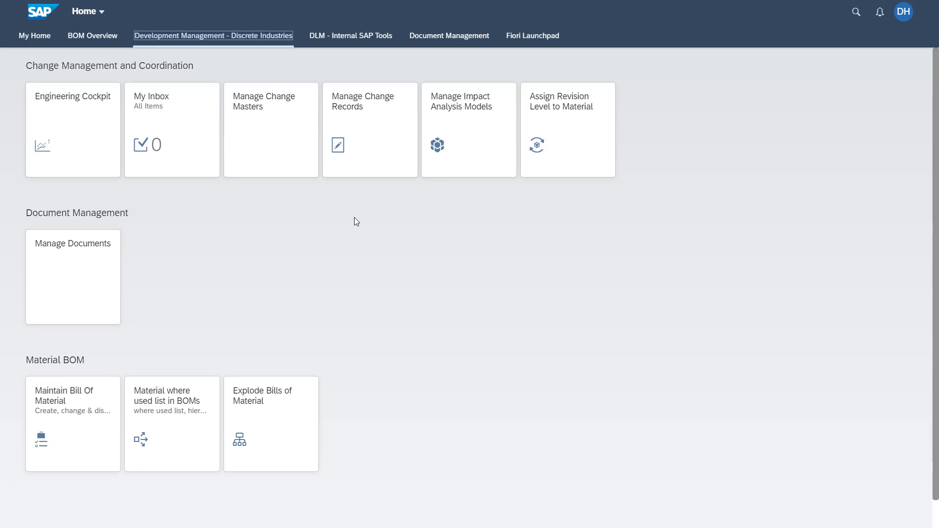
pyautogui.moveTo(388, 144)
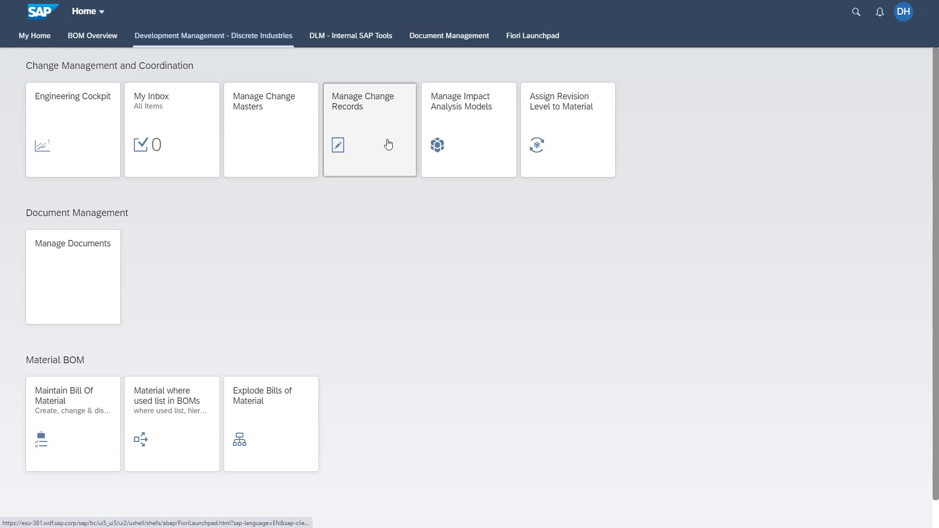
# Open Manage Change Records and filter Record Status to New (E0)
pyautogui.click(370, 129)
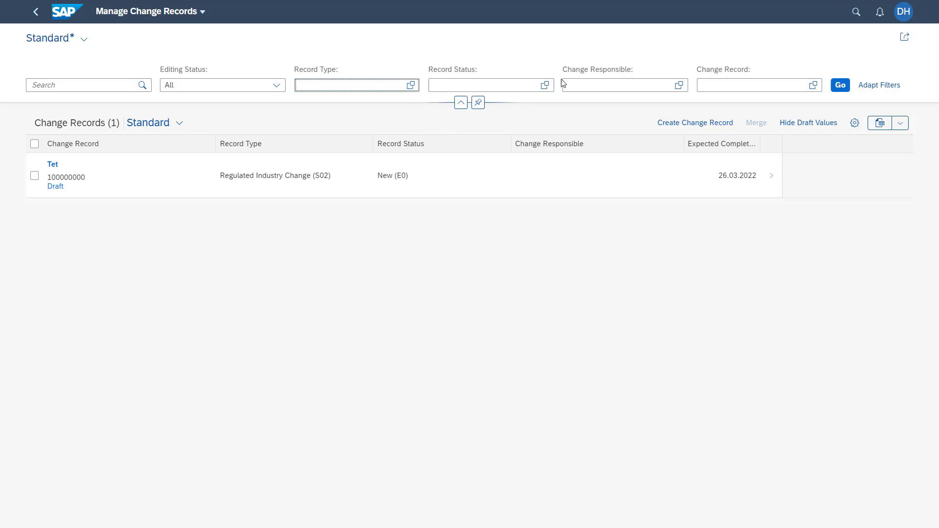
pyautogui.click(545, 85)
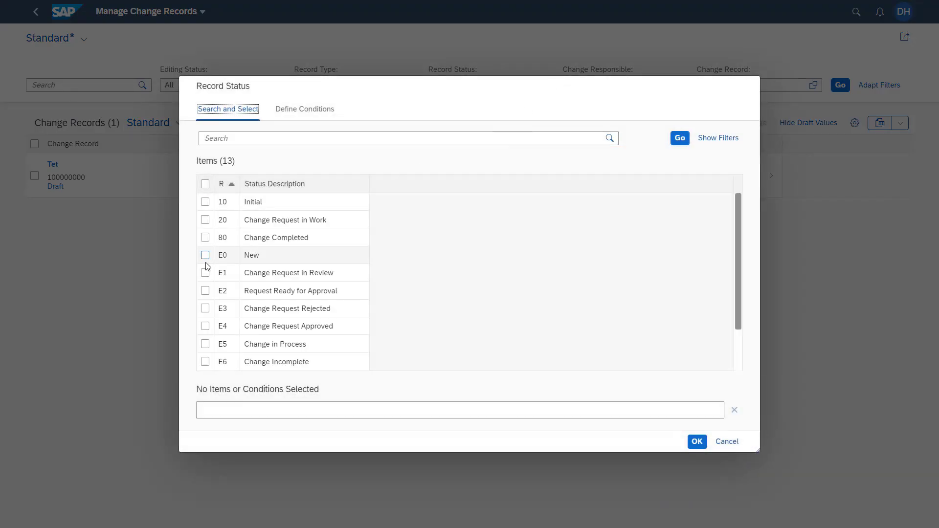
pyautogui.click(695, 441)
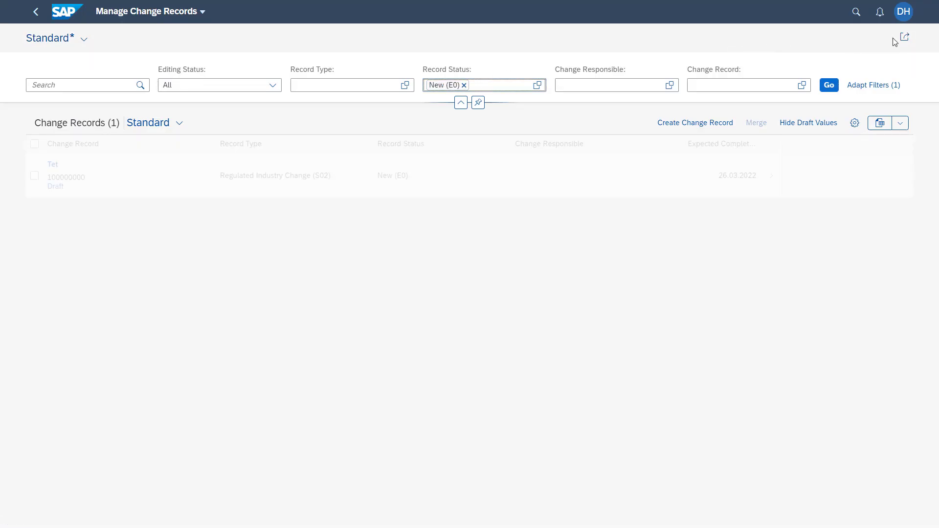
pyautogui.moveTo(904, 36)
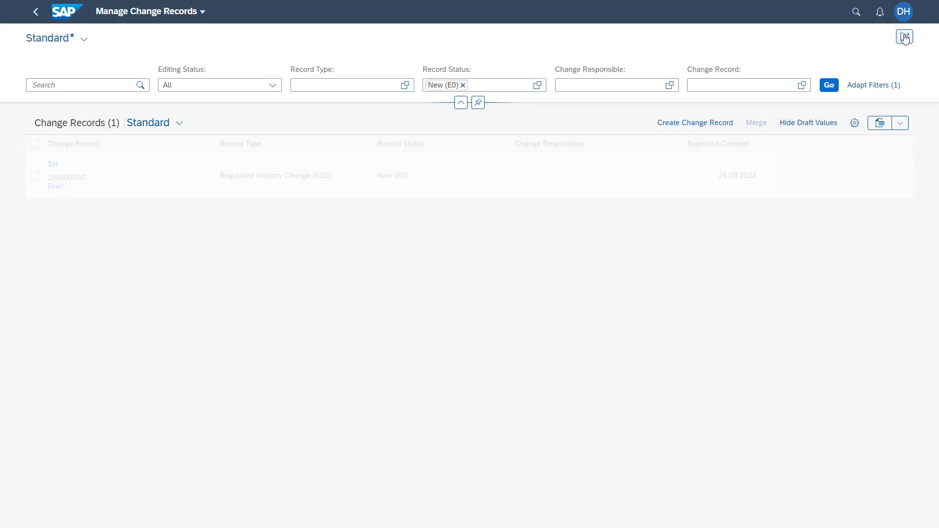
pyautogui.click(904, 37)
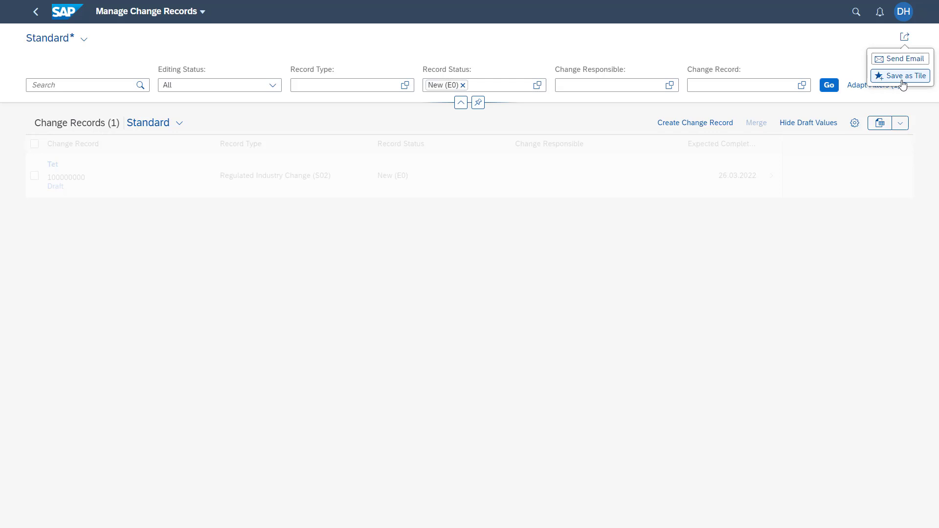
# Save as tile with title 'Manage CR Status E0' and subtitle 'Subtitle example'
pyautogui.click(904, 76)
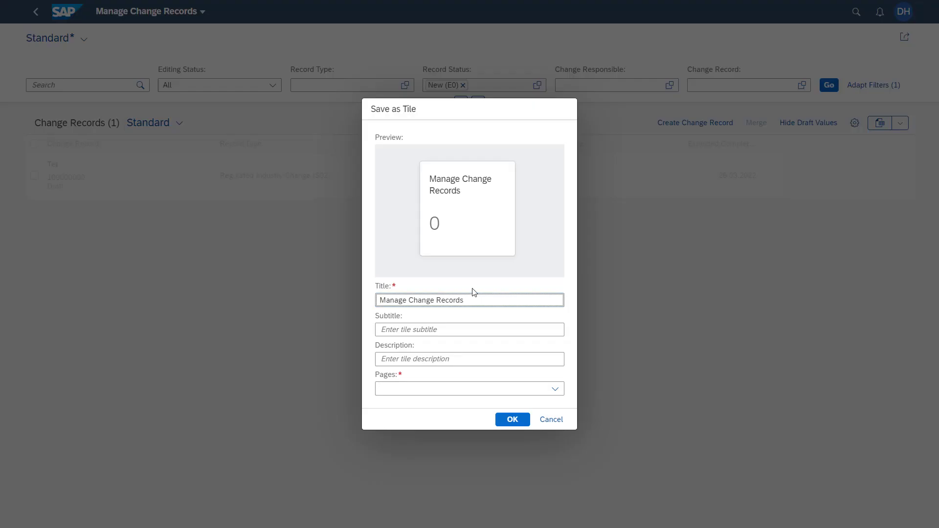
pyautogui.click(469, 299)
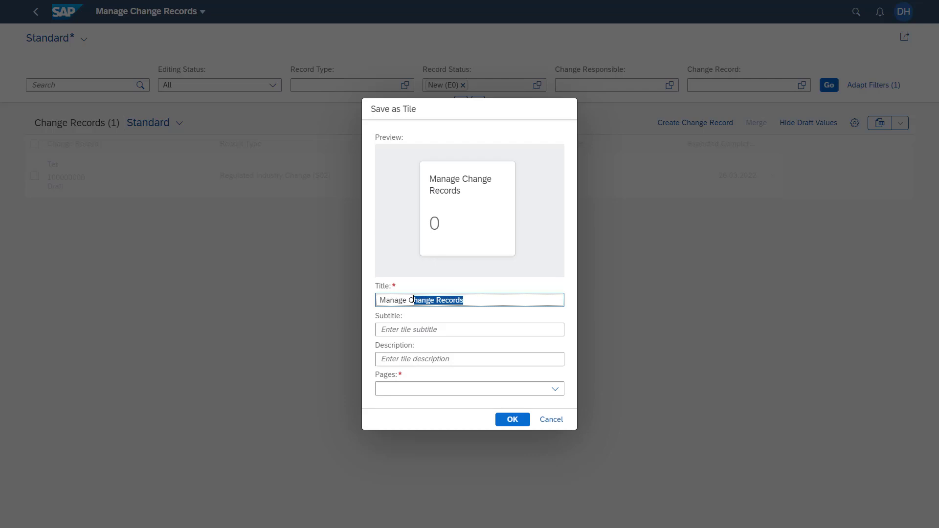
pyautogui.write('Manage CR')
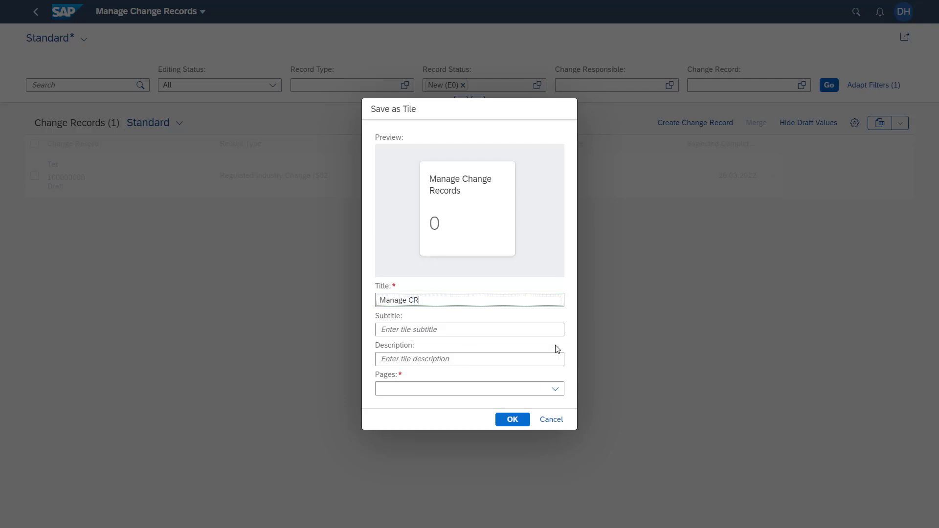
pyautogui.write('Status E0')
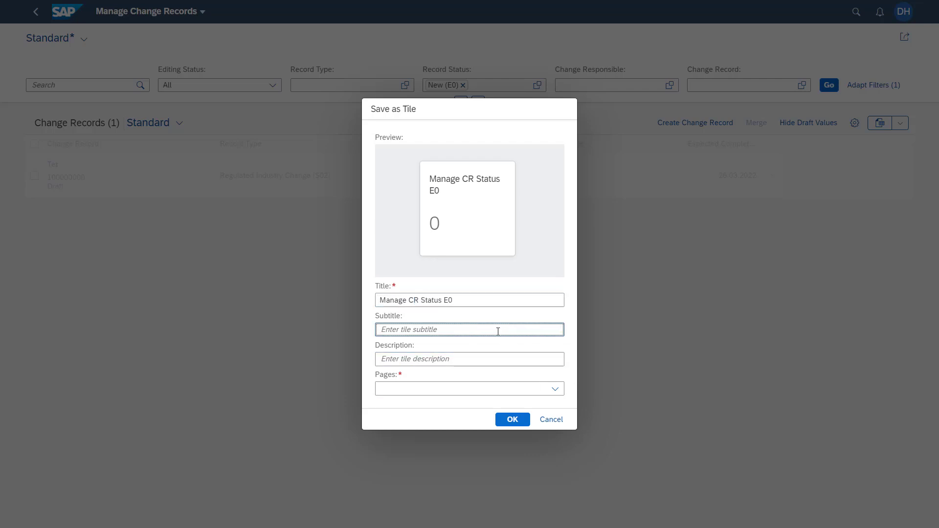
pyautogui.write('Subtitle example')
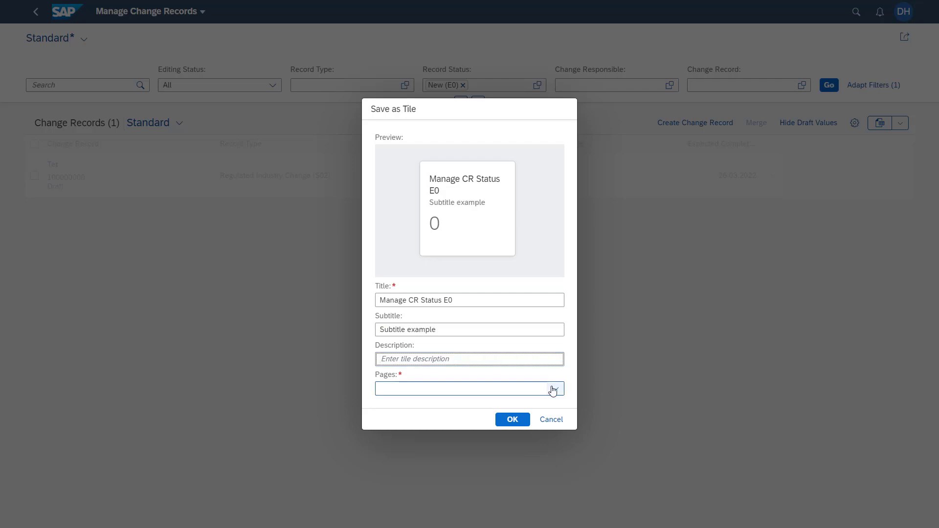
# Place the tile on the Development Management - Discrete Industries overview page
pyautogui.click(553, 388)
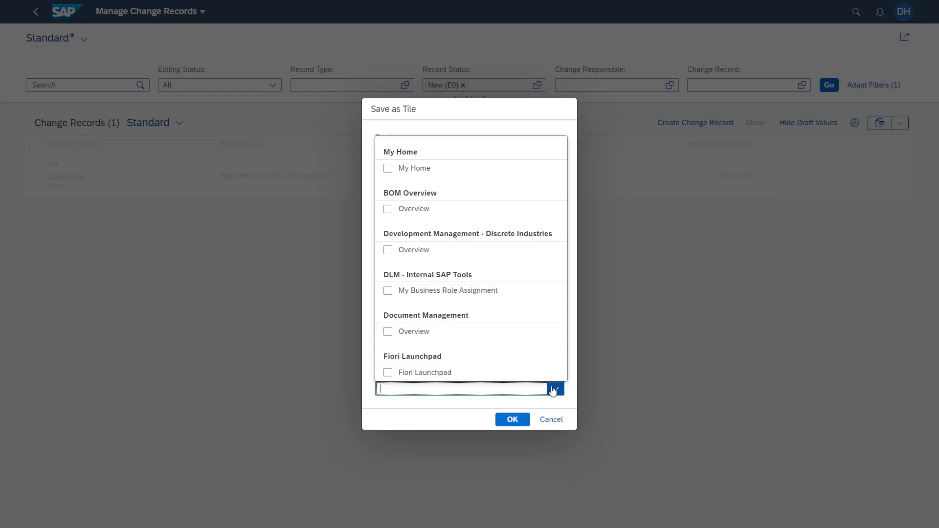
pyautogui.moveTo(415, 258)
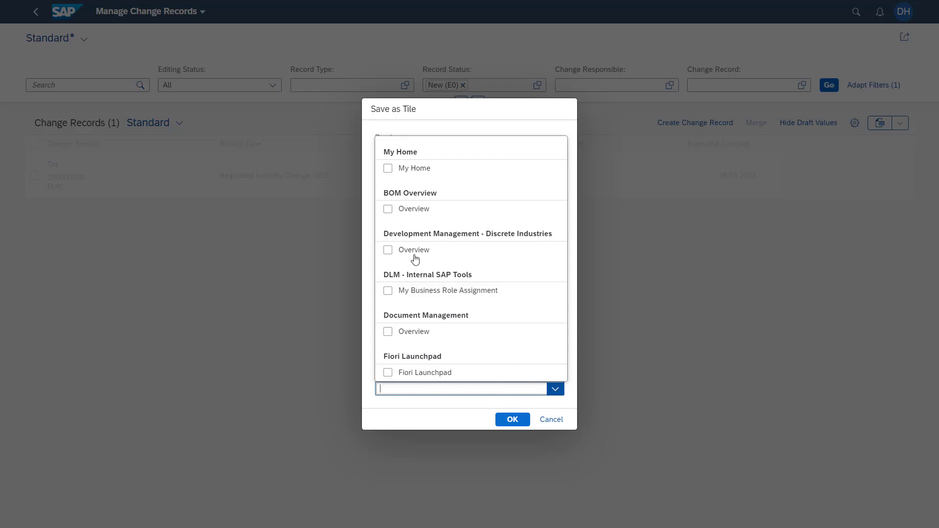
pyautogui.click(387, 249)
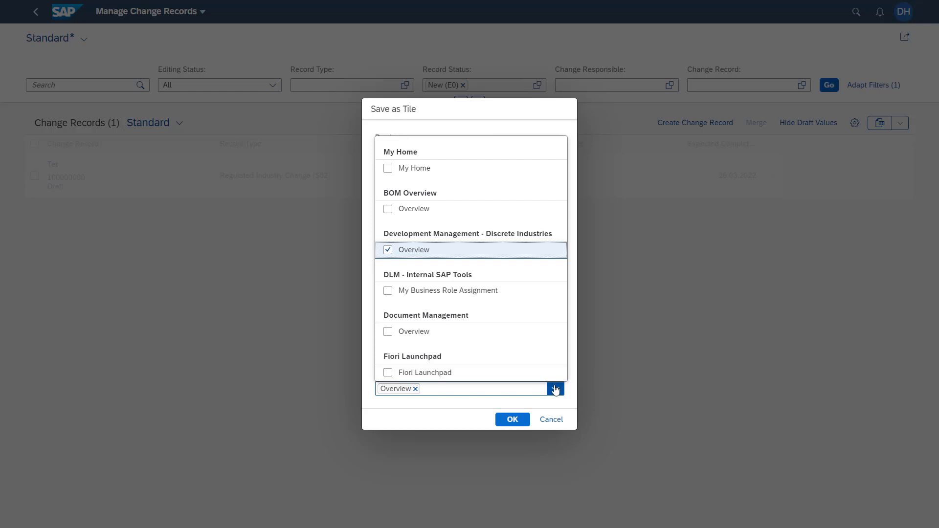
pyautogui.click(511, 419)
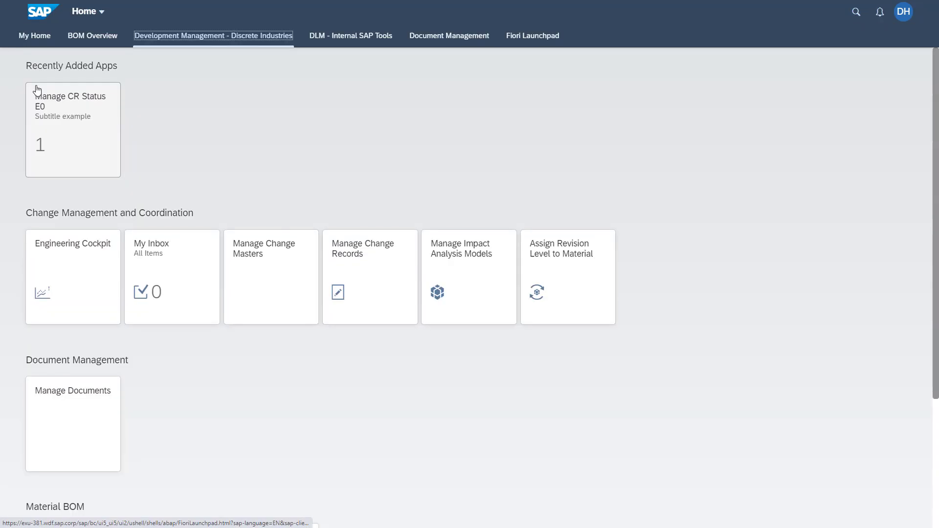
pyautogui.moveTo(130, 114)
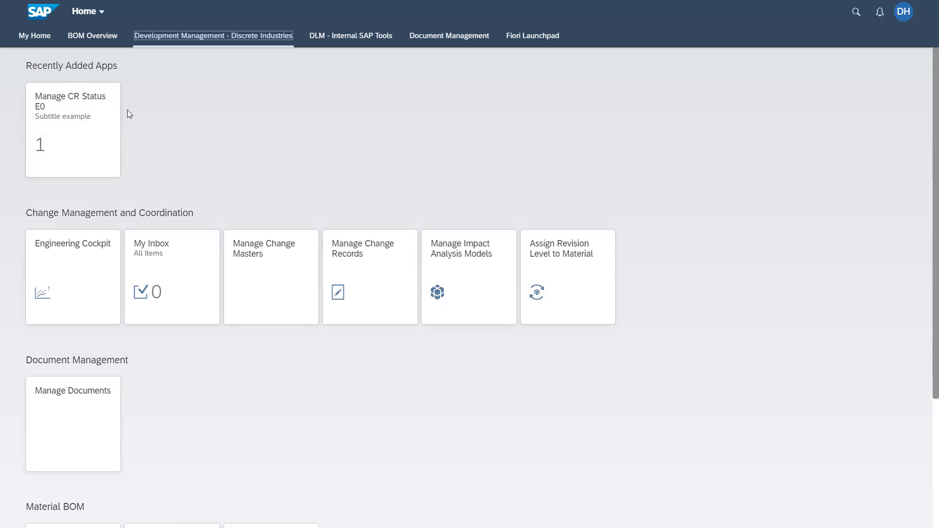
pyautogui.moveTo(86, 66)
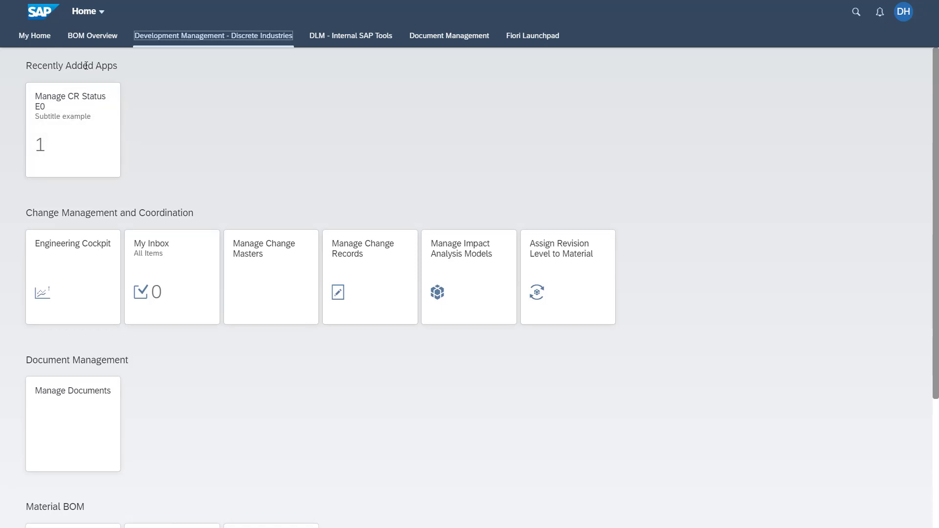
pyautogui.moveTo(59, 119)
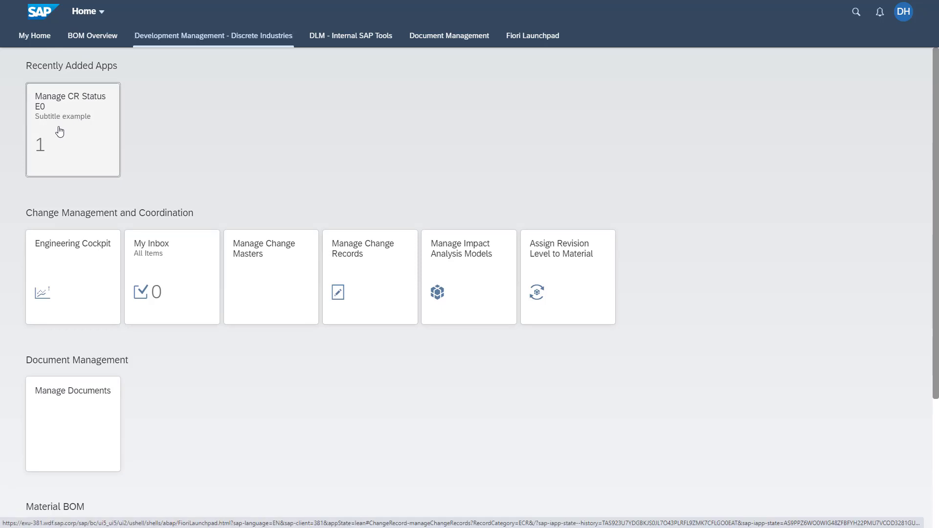
# Open the Manage CR Status E0 tile and load the New (E0) records
pyautogui.click(369, 277)
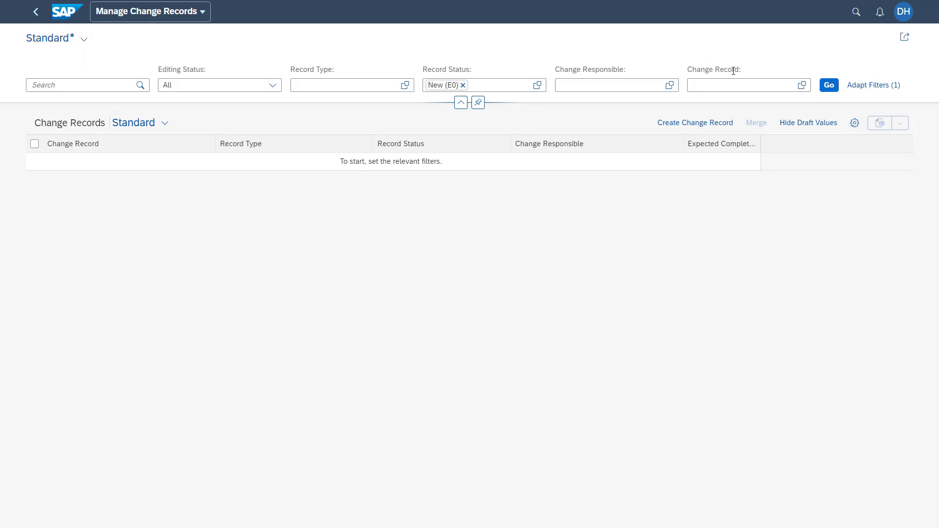
pyautogui.click(828, 85)
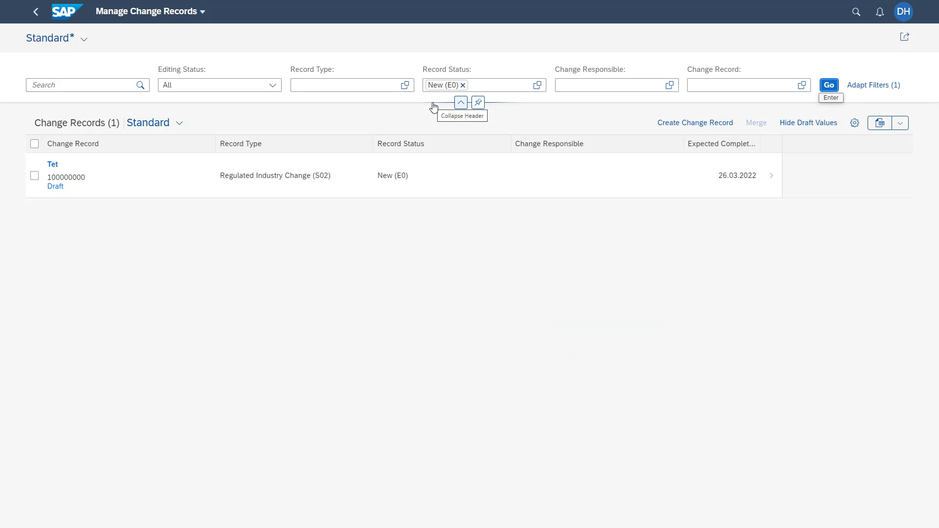
pyautogui.moveTo(422, 115)
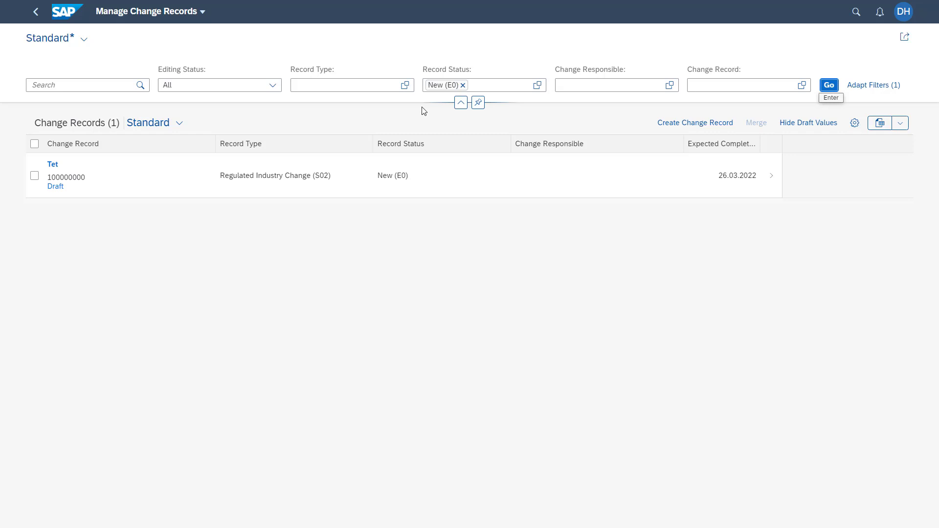
# Open draft change record Tet and start Adapt UI from the profile menu, acknowledging the reload notice
pyautogui.click(440, 175)
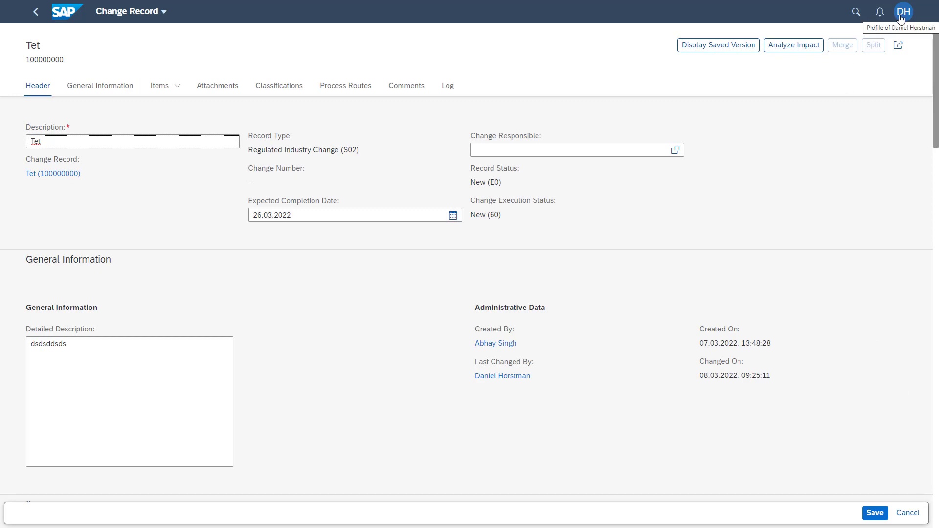
pyautogui.click(903, 12)
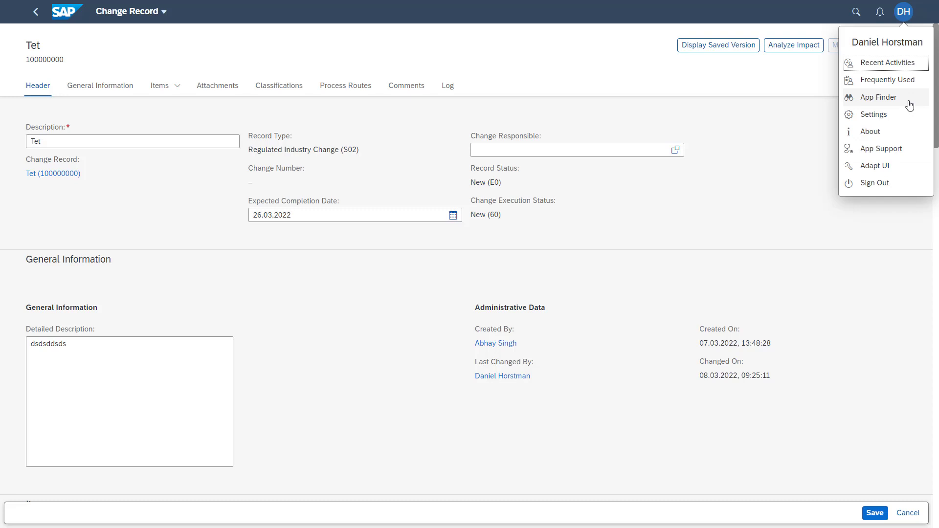
pyautogui.moveTo(874, 166)
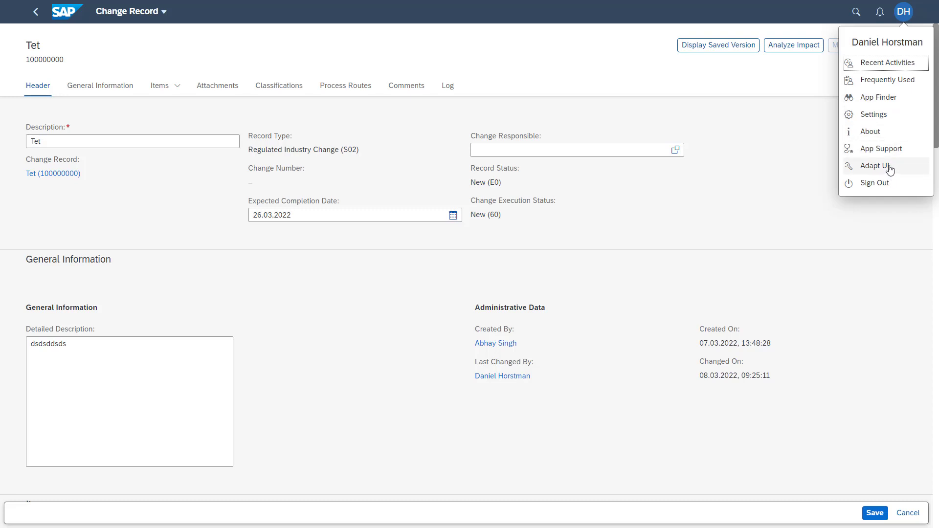
pyautogui.click(878, 166)
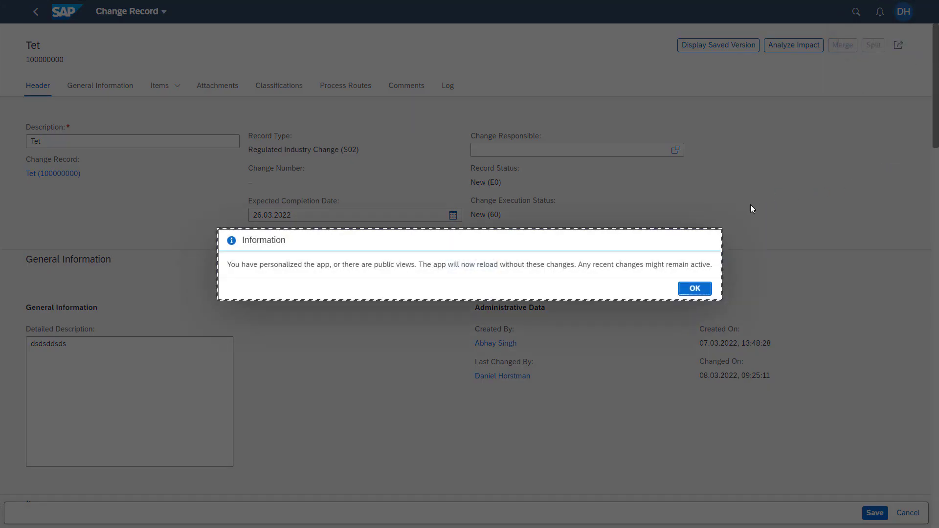
pyautogui.click(694, 288)
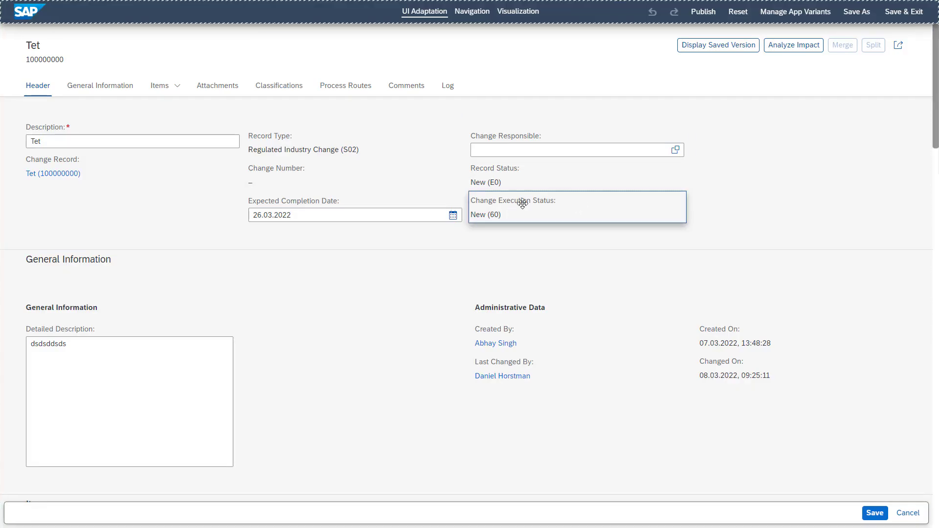
# Bring up the adaptation options menu for the Change Execution Status header field
pyautogui.rightClick(516, 207)
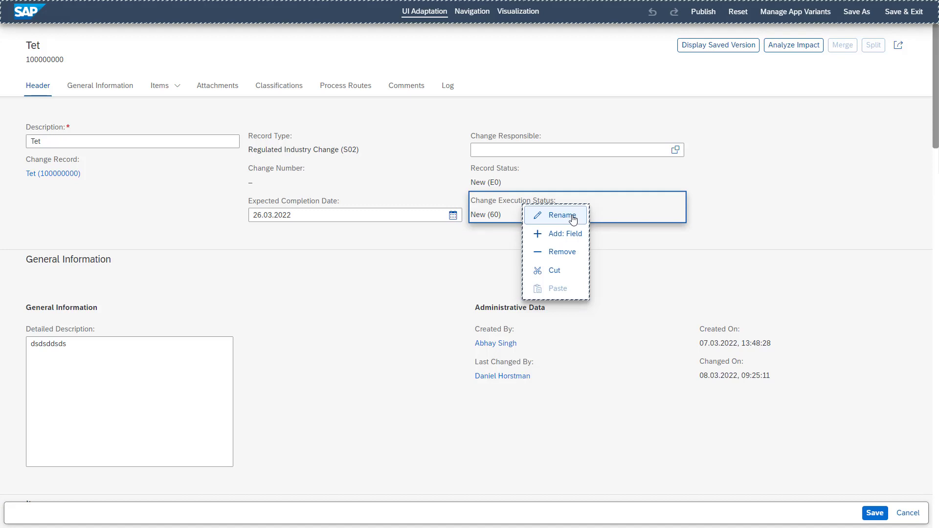
pyautogui.moveTo(577, 226)
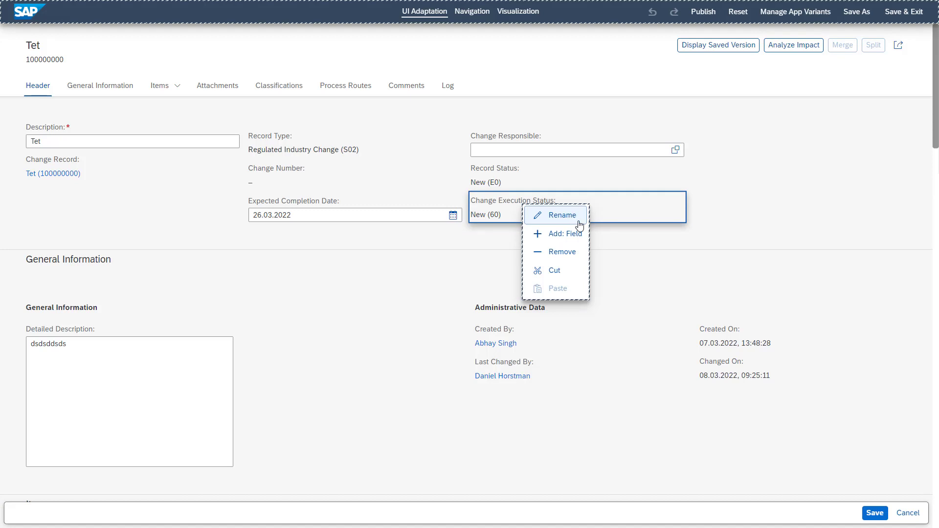
pyautogui.moveTo(562, 251)
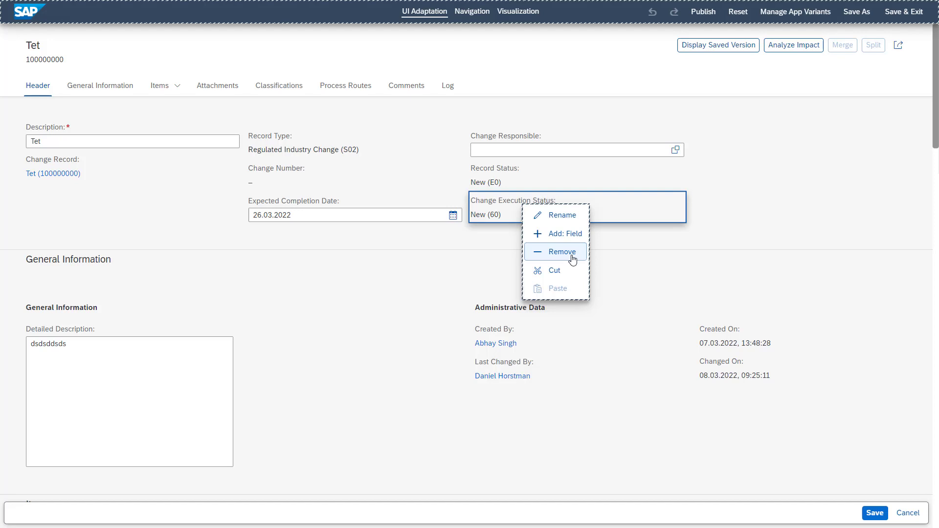
pyautogui.moveTo(556, 233)
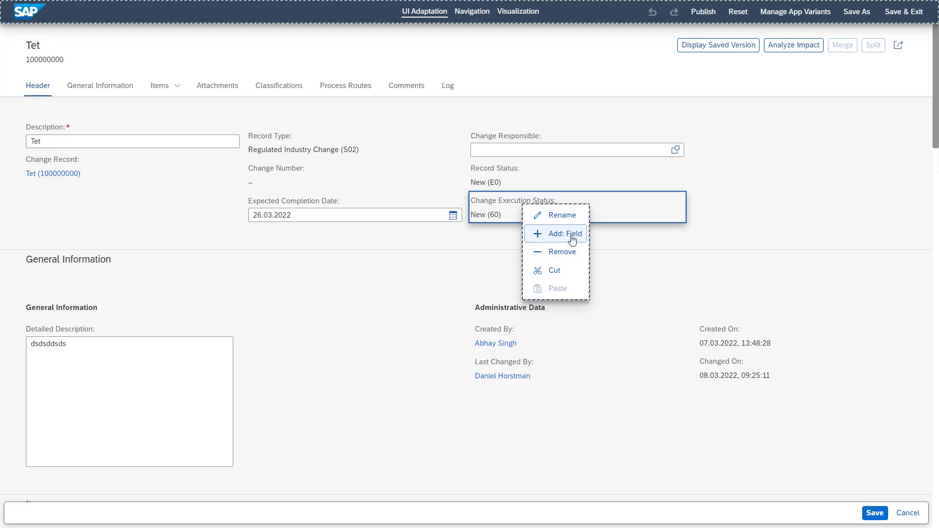
pyautogui.moveTo(561, 251)
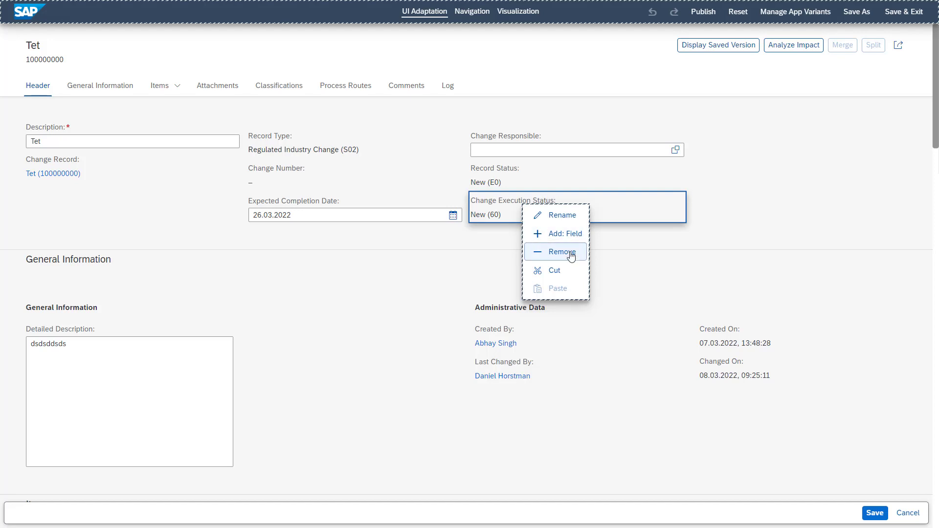
pyautogui.moveTo(553, 270)
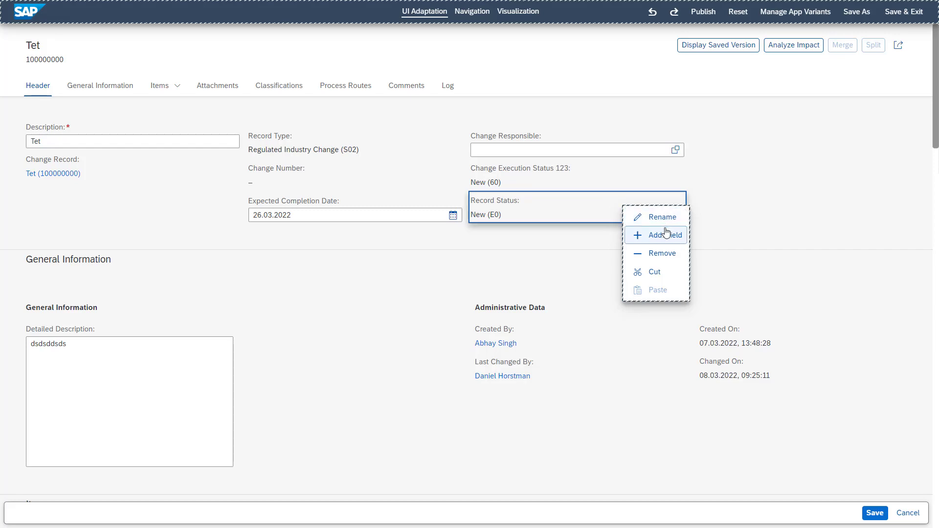
# Add the Created On field to record Tet's header via Add: Field
pyautogui.click(664, 235)
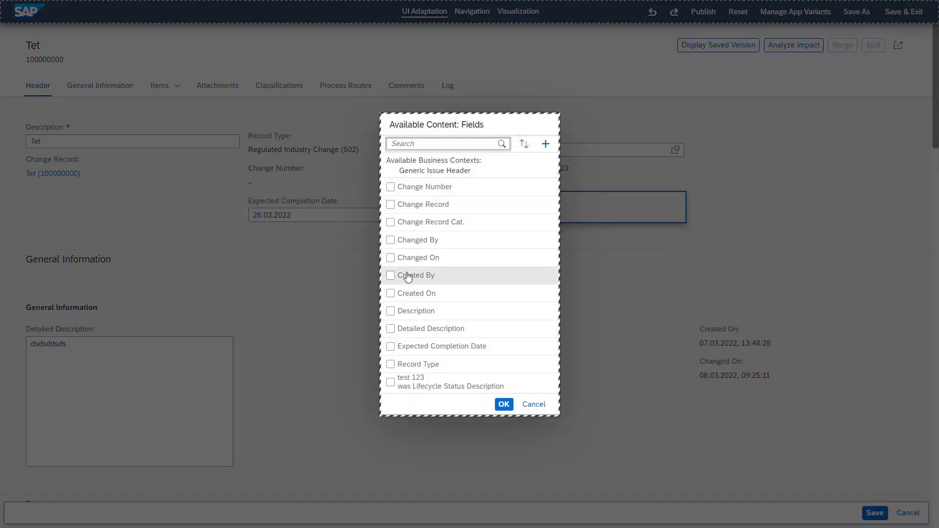
pyautogui.click(391, 293)
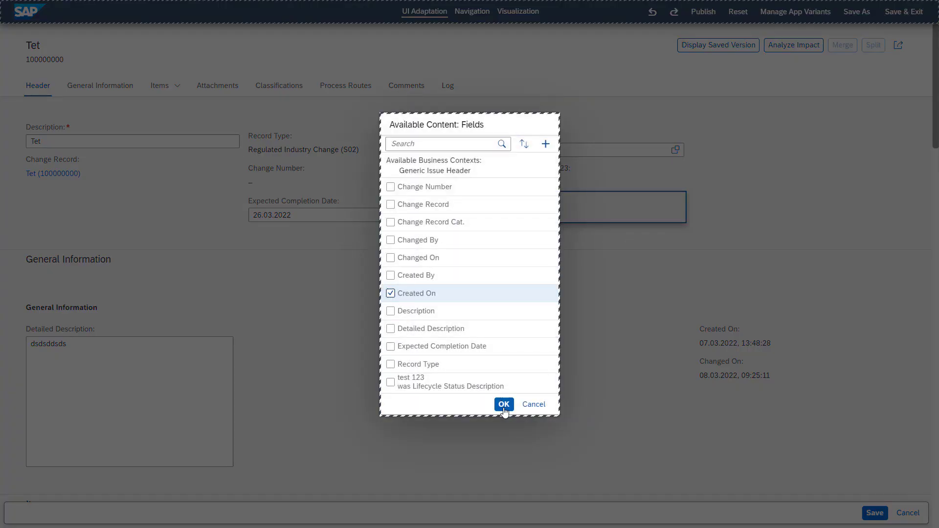
pyautogui.click(502, 404)
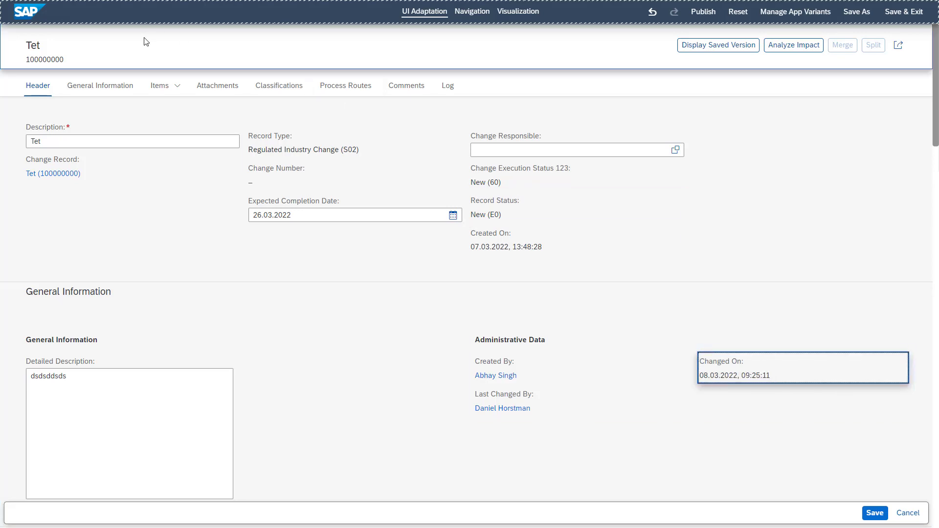
# Drag the Attachments anchor tab so the section sits directly after Header, ahead of General Information
pyautogui.click(137, 126)
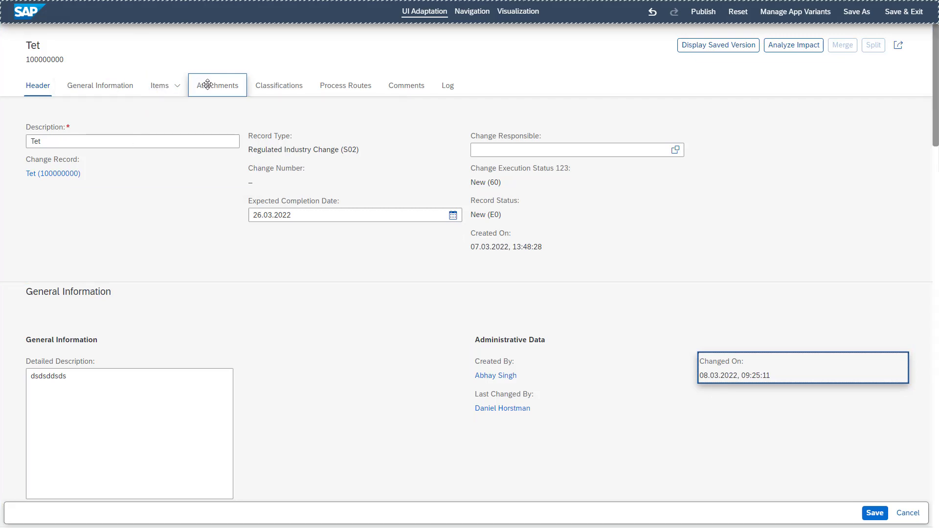
pyautogui.moveTo(218, 88)
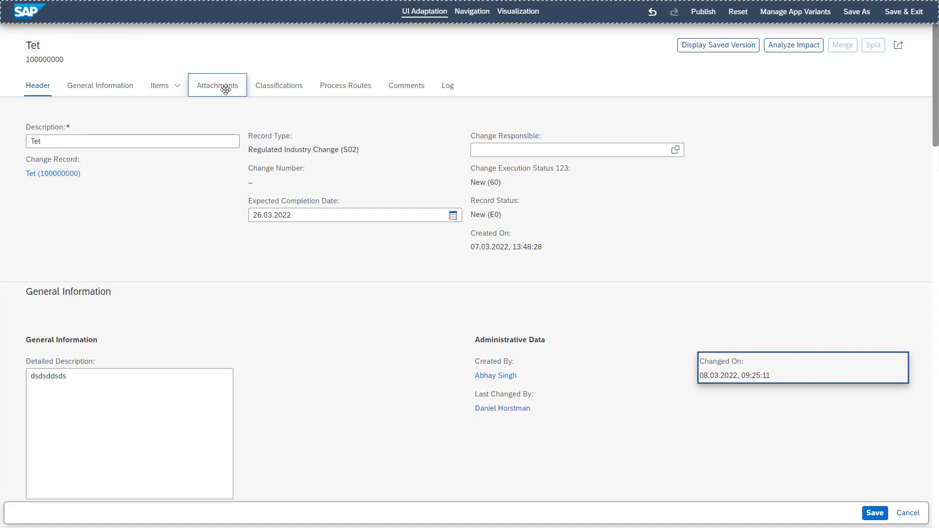
pyautogui.moveTo(217, 85); pyautogui.dragTo(72, 89)
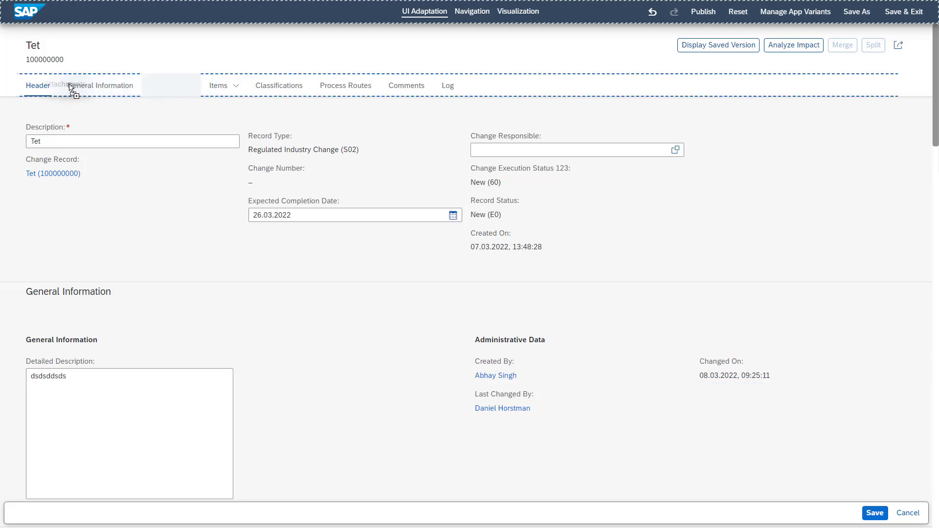
pyautogui.click(87, 85)
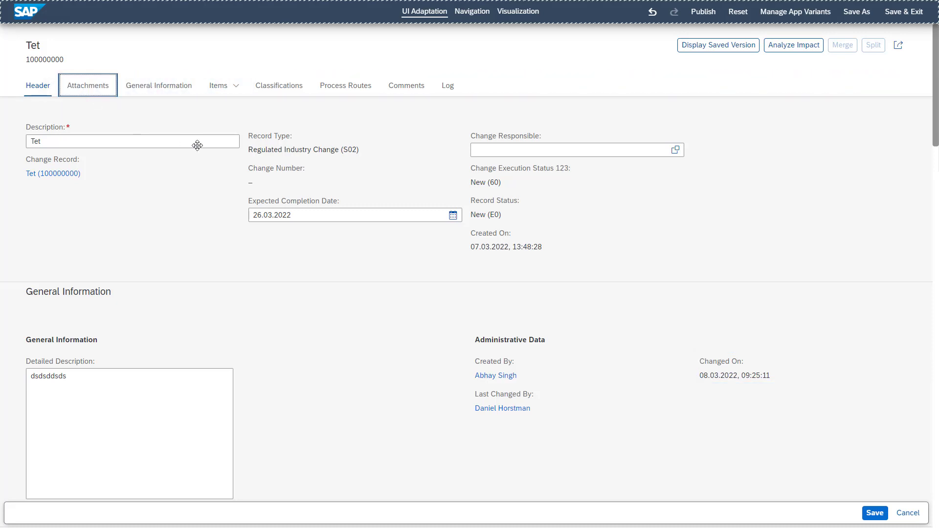
pyautogui.click(87, 85)
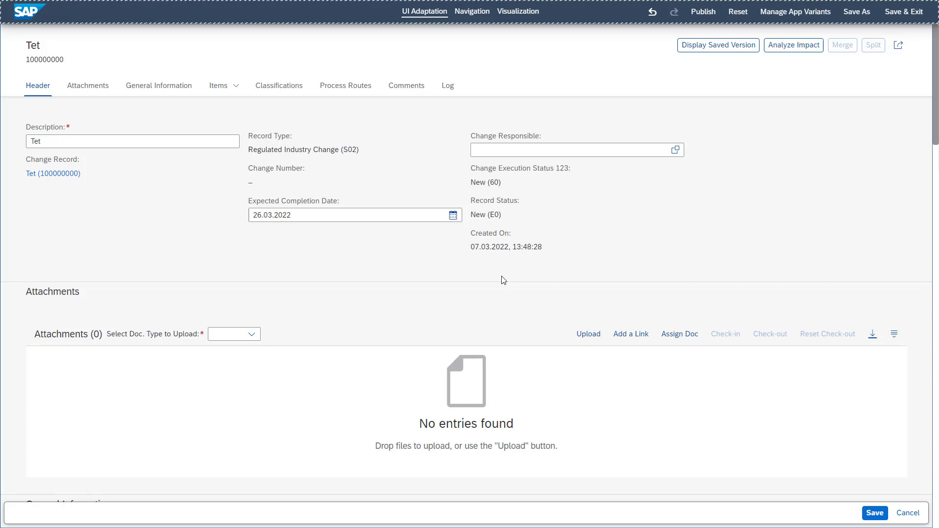
# From the Created On field's menu, list the available header fields (Change Number, Changed On, Description)
pyautogui.rightClick(521, 240)
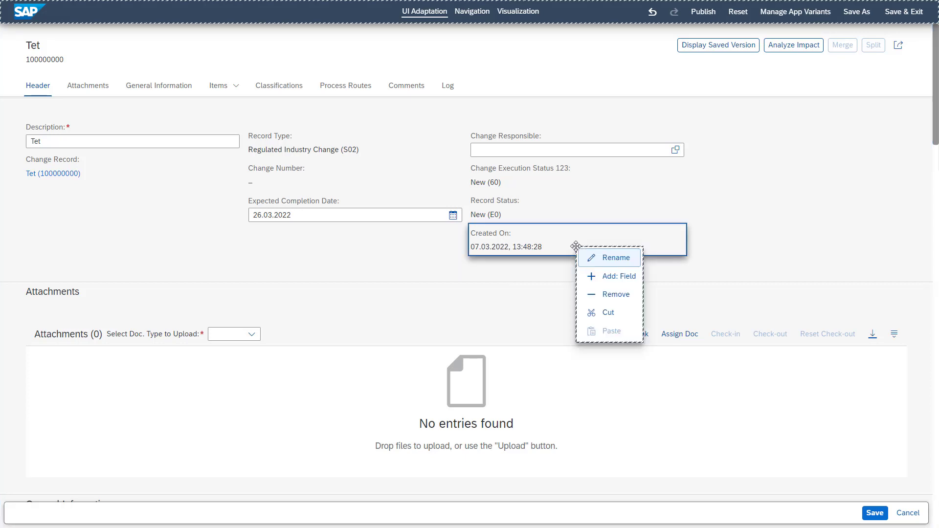
pyautogui.click(617, 275)
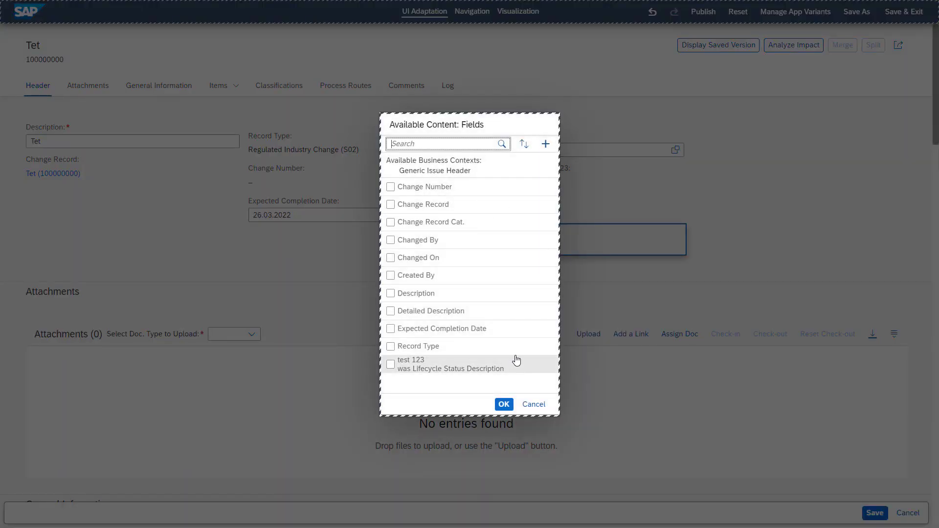
pyautogui.moveTo(544, 144)
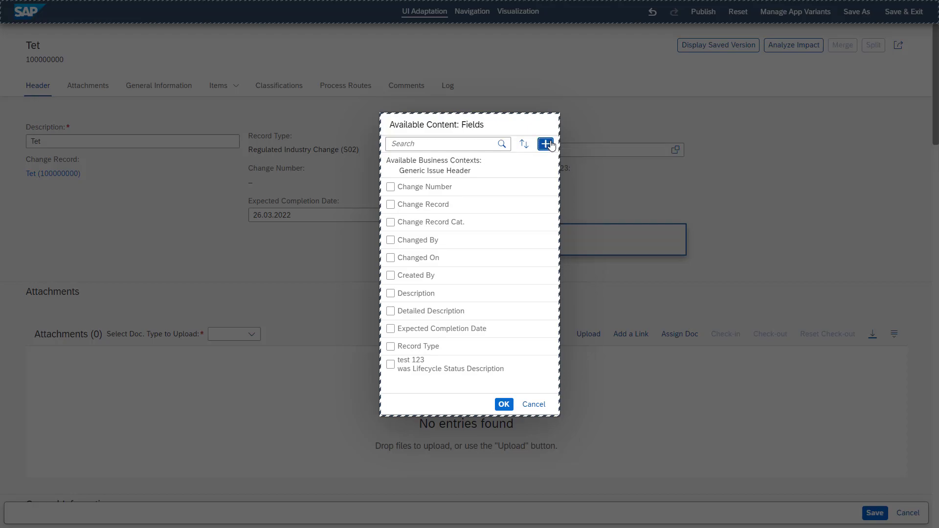
# Start a new Generic Issue Header field labelled 'Custom field example' with type Text, length 20
pyautogui.click(545, 144)
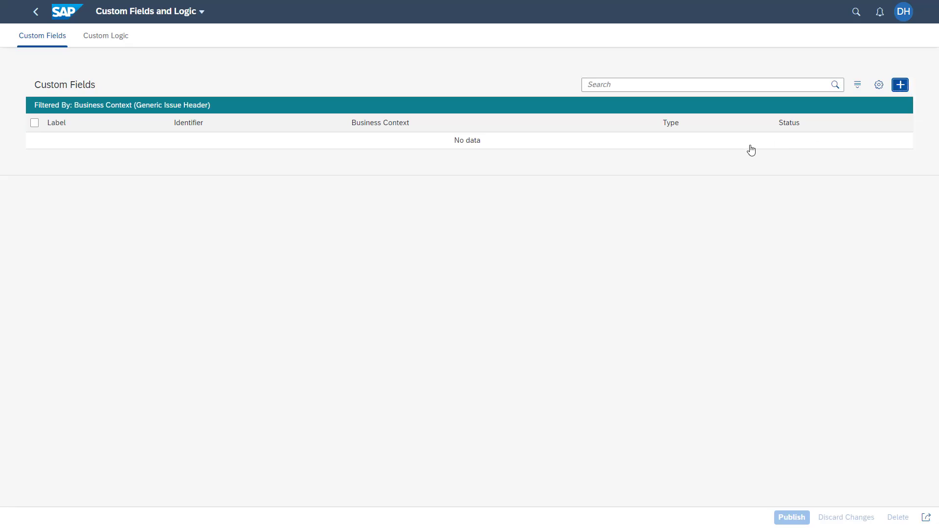
pyautogui.moveTo(437, 278)
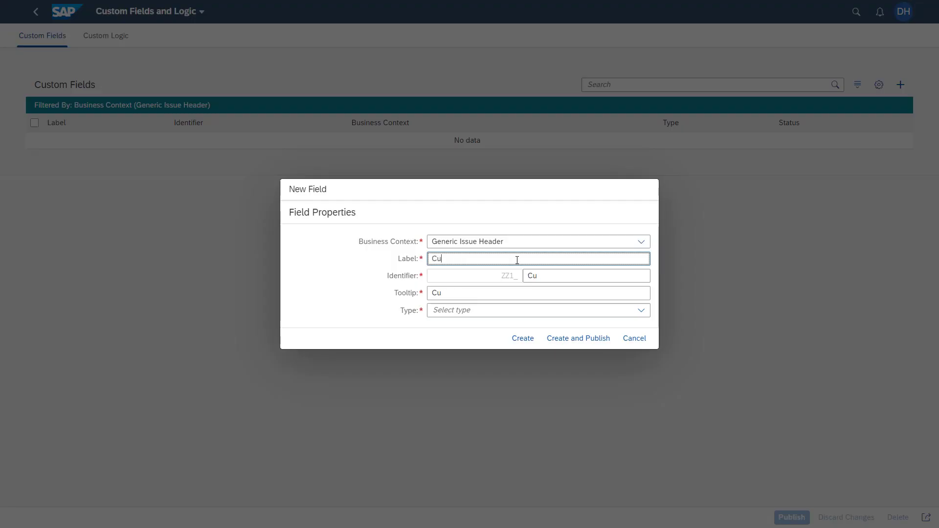
pyautogui.write('Custom field exam')
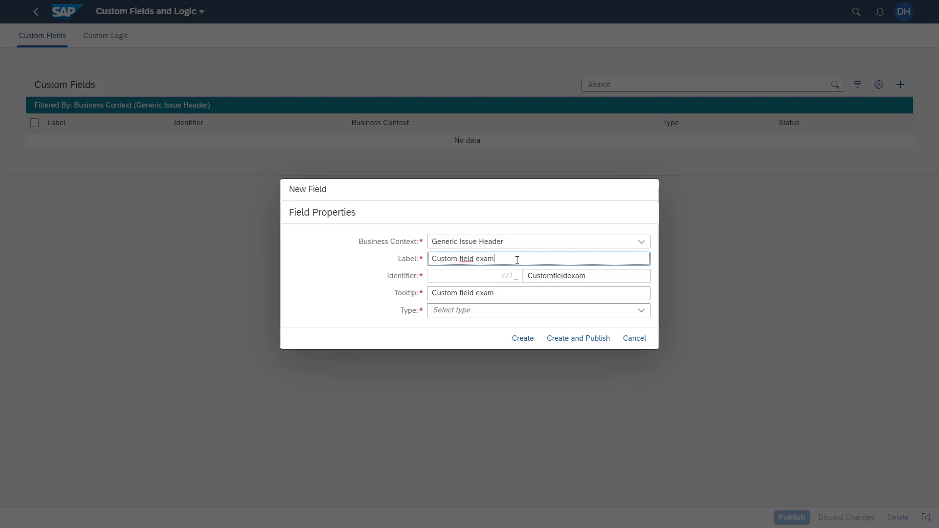
pyautogui.write('ple')
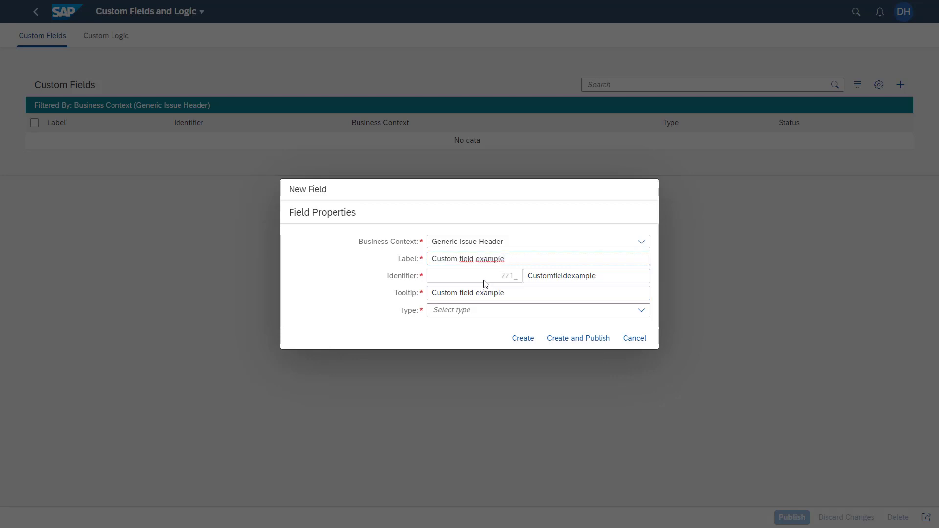
pyautogui.click(640, 310)
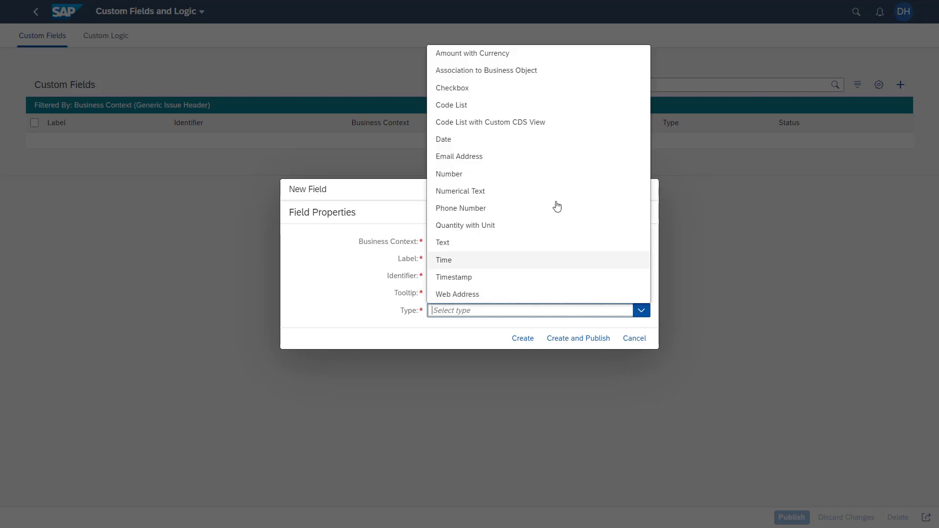
pyautogui.moveTo(521, 233)
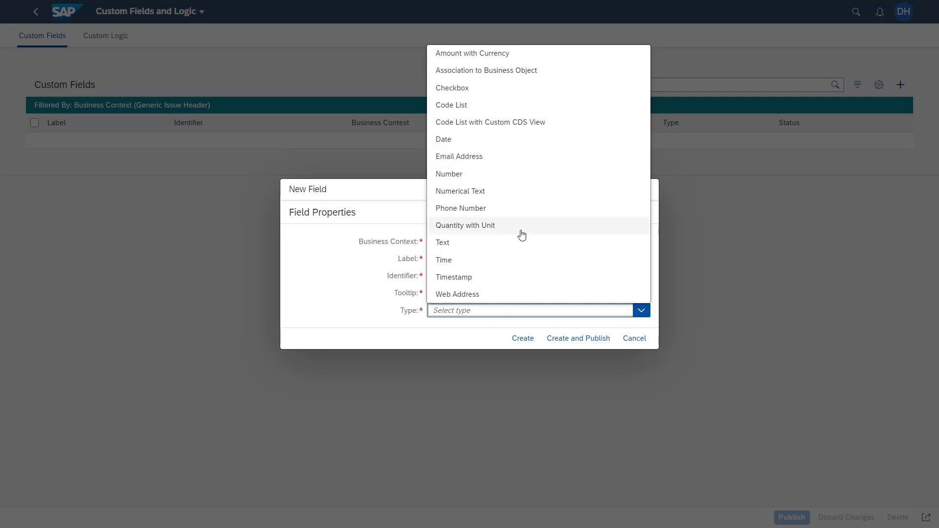
pyautogui.click(443, 242)
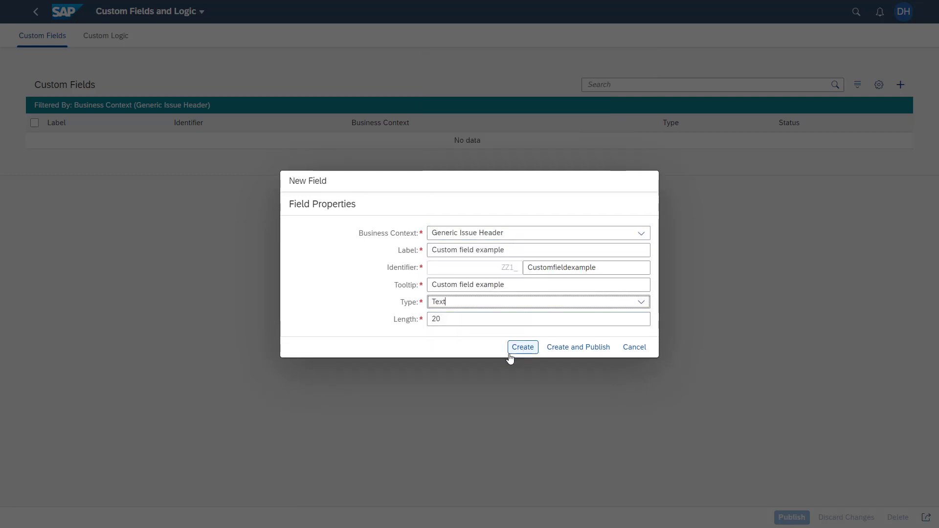
pyautogui.moveTo(577, 348)
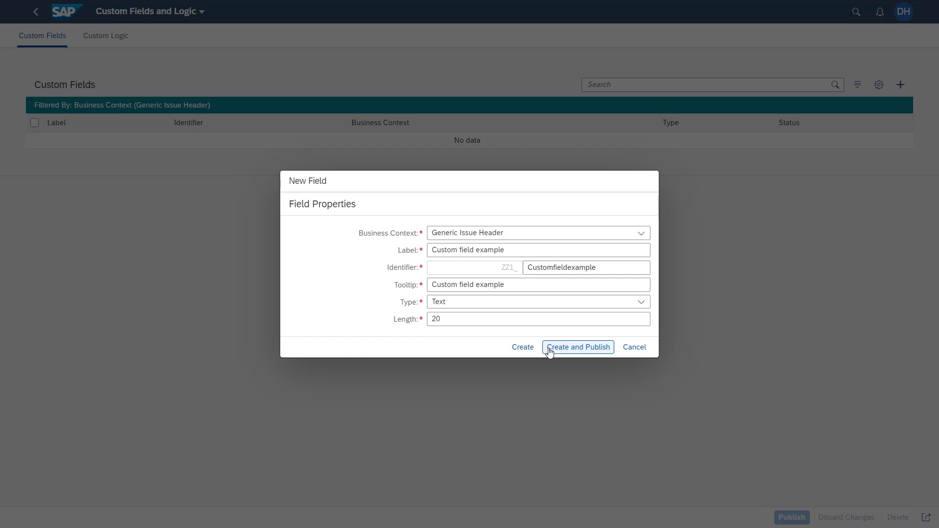
# Create and publish the Custom field example field, checking Custom Logic before returning to Custom Fields
pyautogui.click(577, 347)
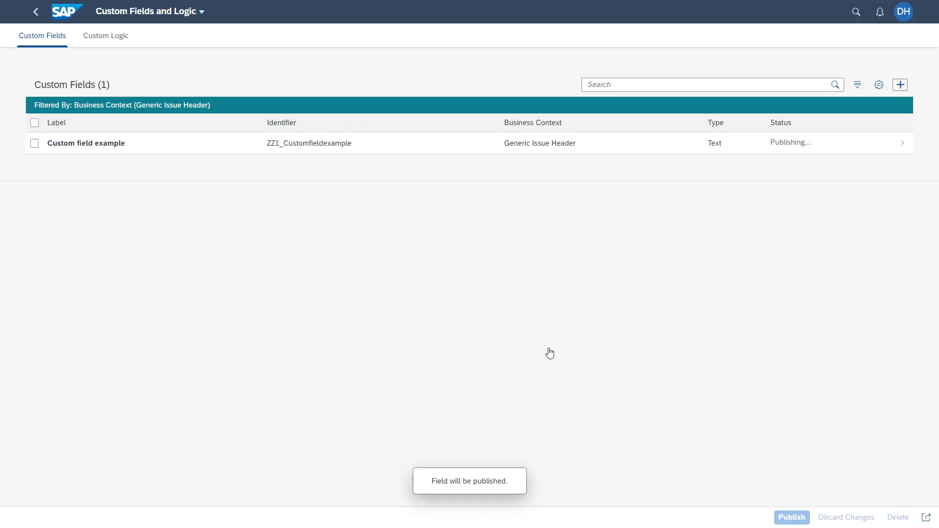
pyautogui.moveTo(106, 36)
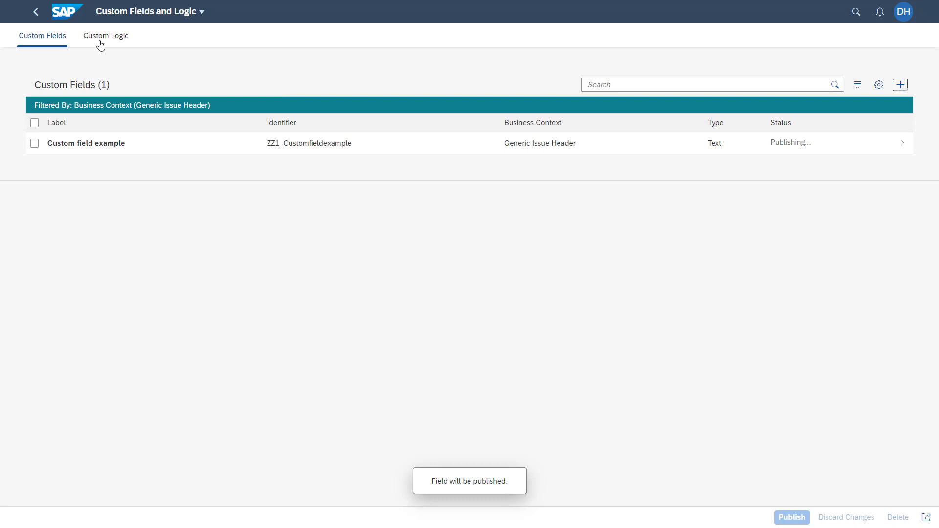
pyautogui.click(106, 35)
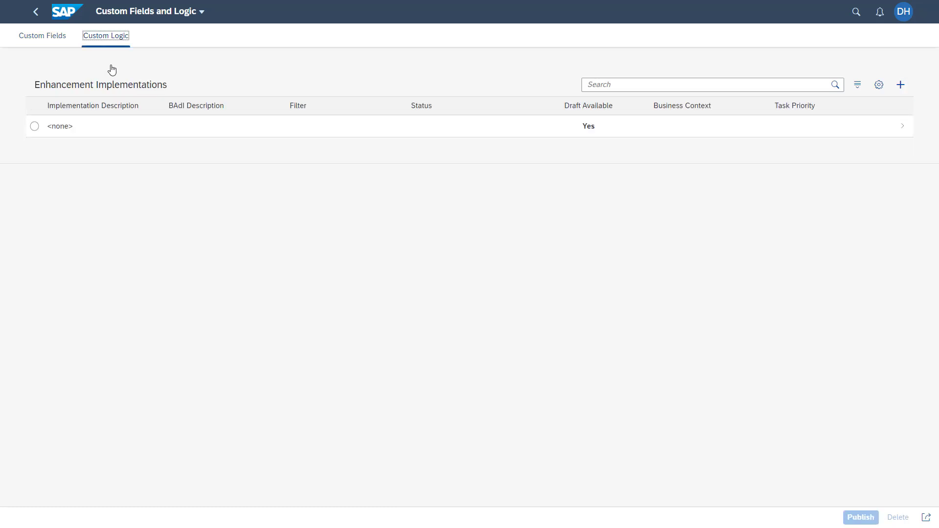
pyautogui.click(42, 36)
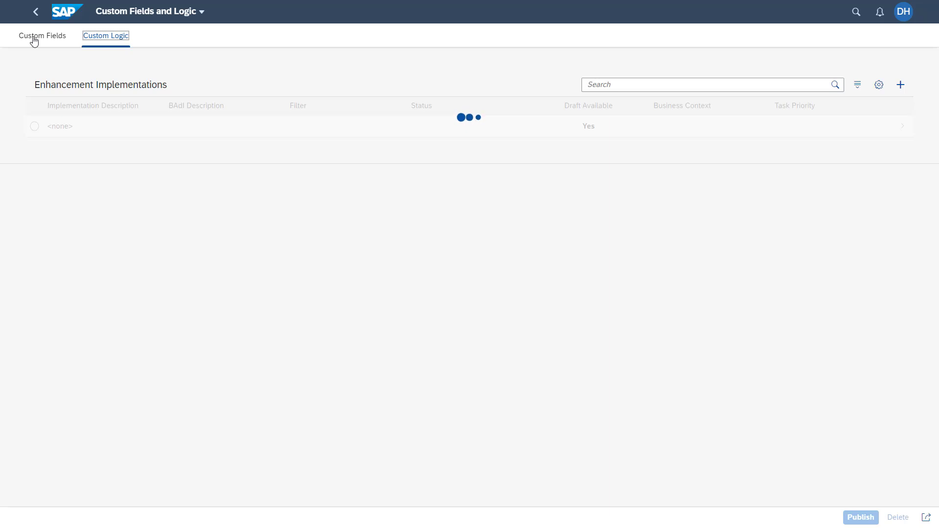
pyautogui.click(42, 35)
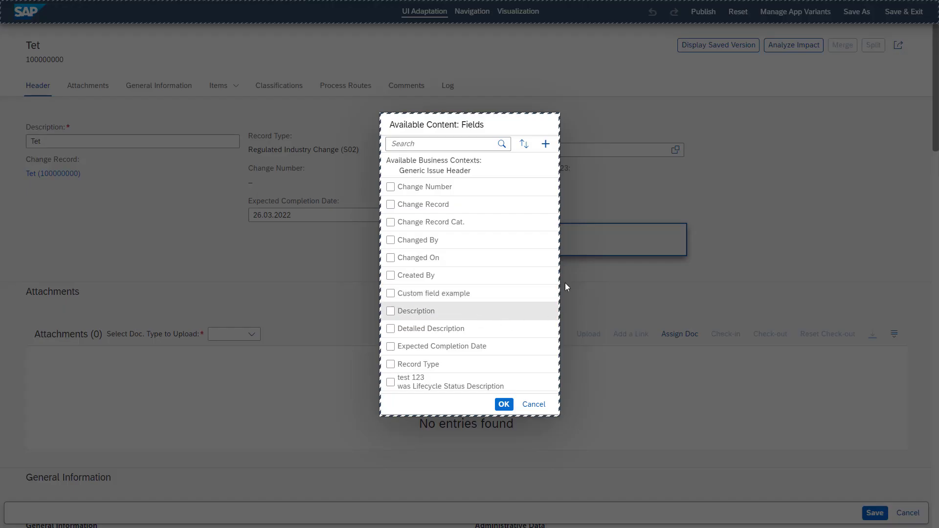
pyautogui.moveTo(529, 297)
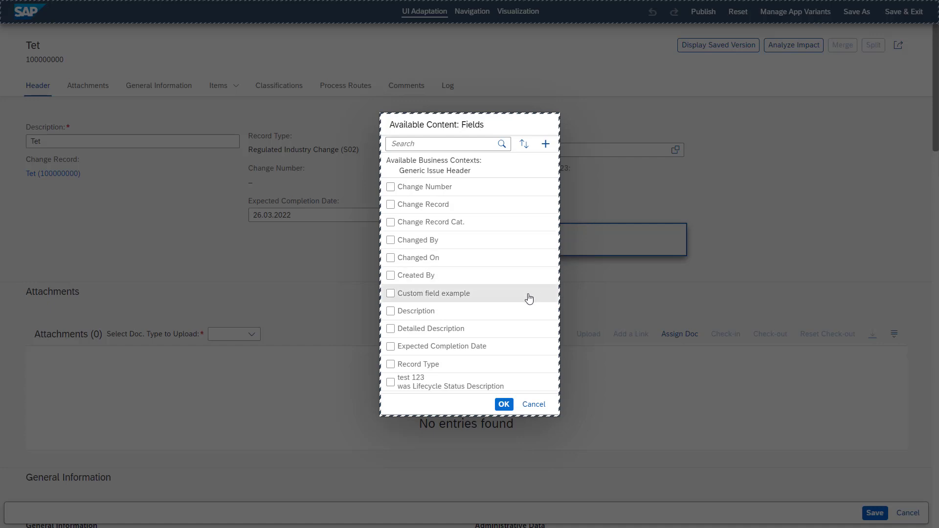
pyautogui.moveTo(530, 298)
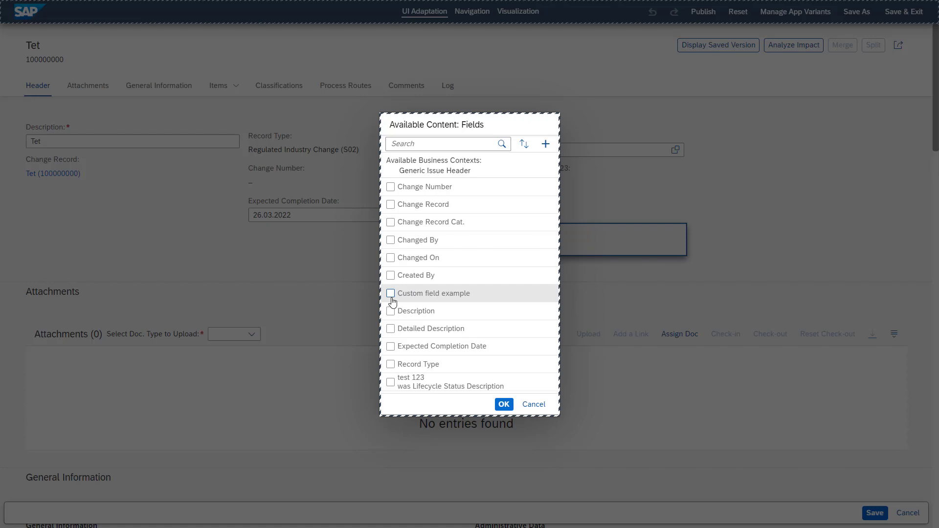
# Tick Custom field example in the available fields list and confirm, placing it below Created On
pyautogui.click(390, 293)
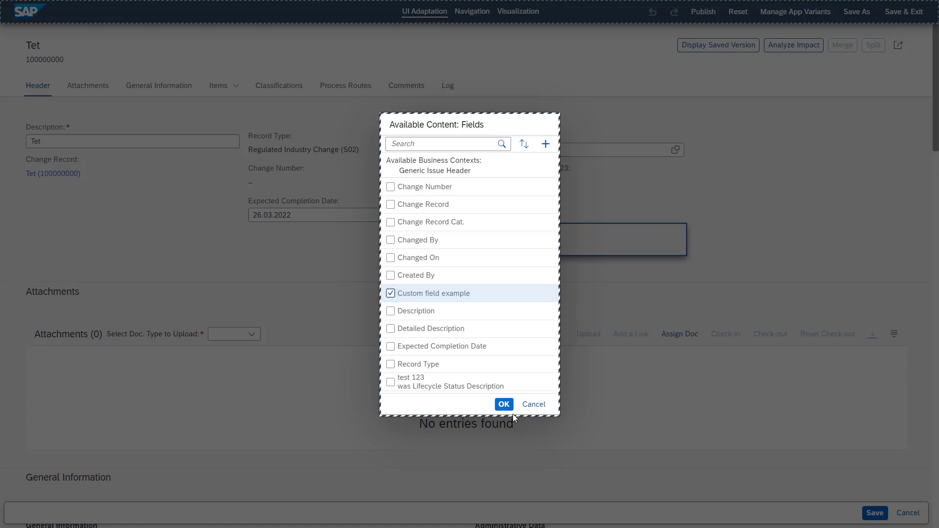
pyautogui.click(503, 404)
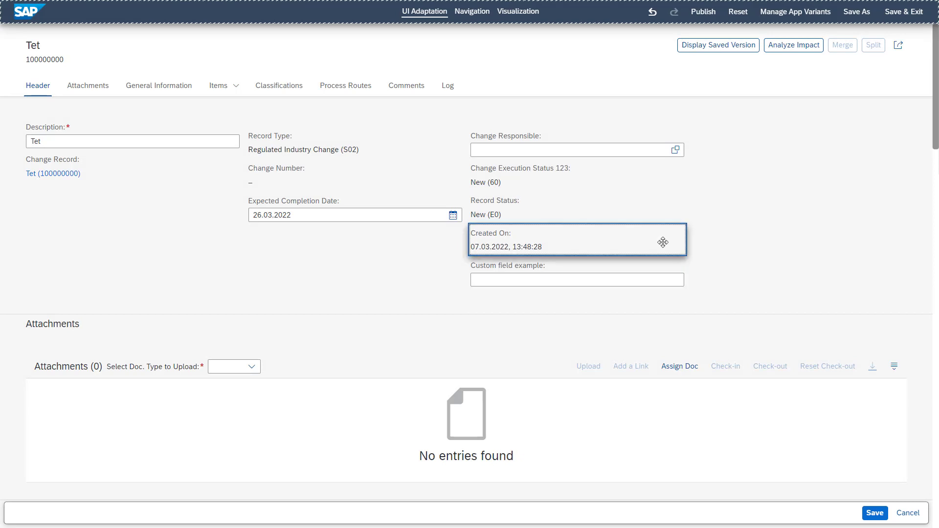
pyautogui.moveTo(648, 236)
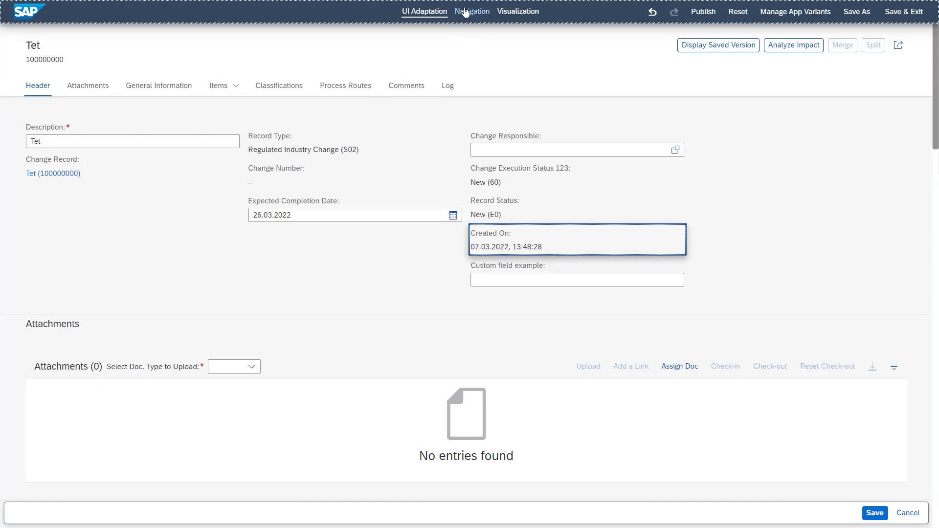
# Use Navigation mode to open the New Material item page beside Tet, then select its Material section in adaptation
pyautogui.click(471, 10)
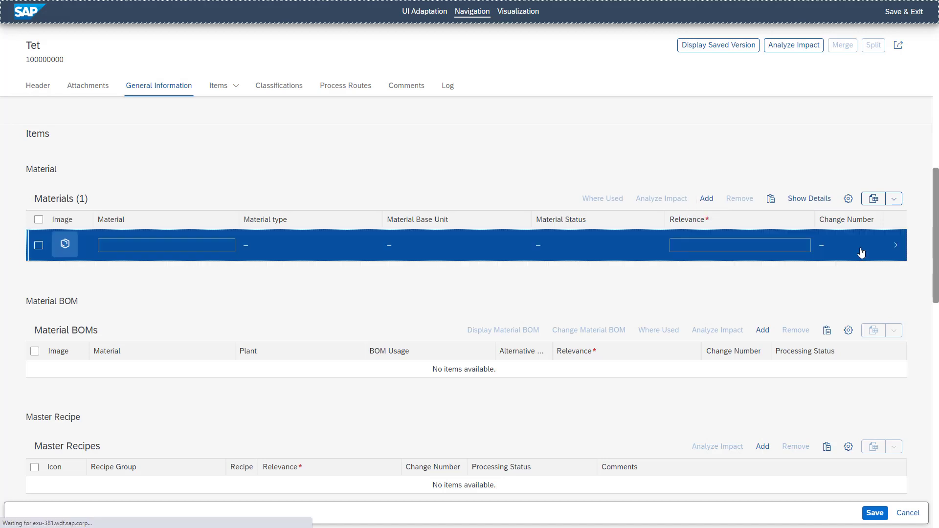
pyautogui.click(895, 245)
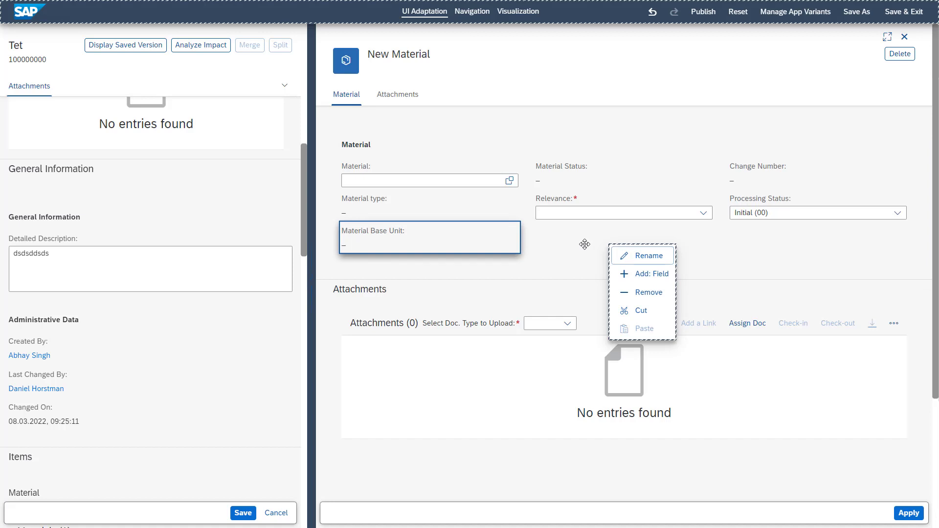
pyautogui.moveTo(502, 293)
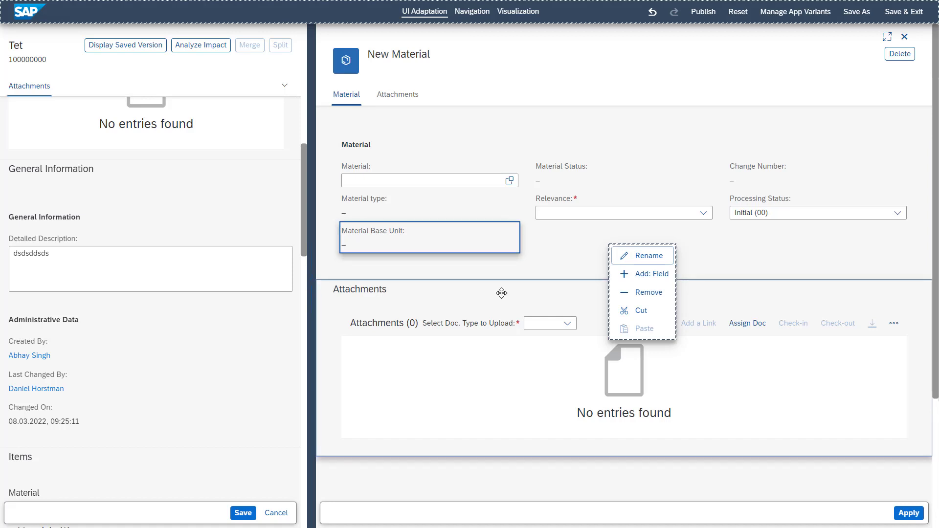
pyautogui.moveTo(528, 290)
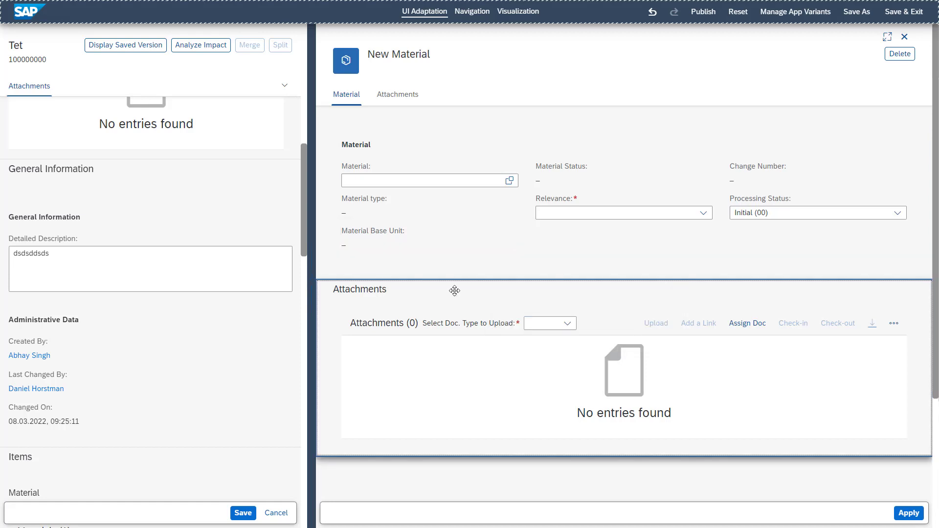
pyautogui.click(359, 290)
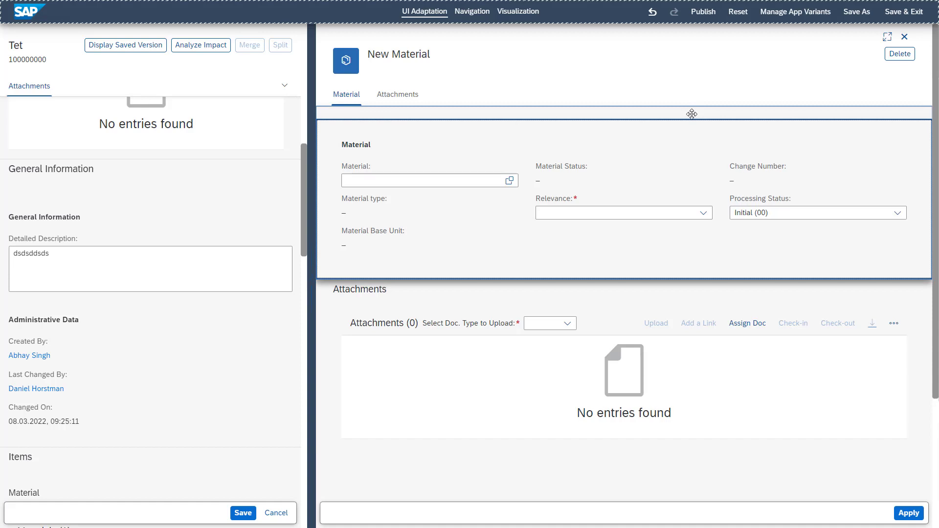
pyautogui.moveTo(703, 12)
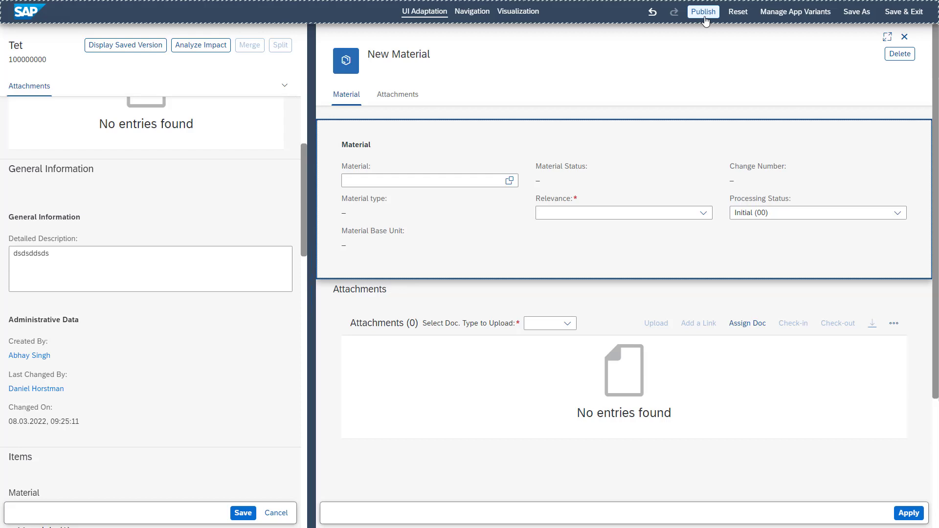
pyautogui.moveTo(739, 12)
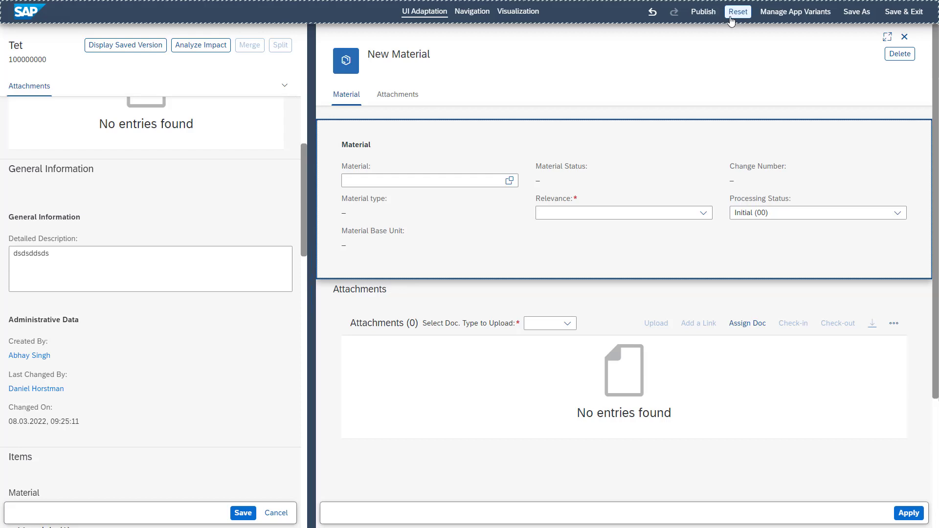
pyautogui.moveTo(857, 11)
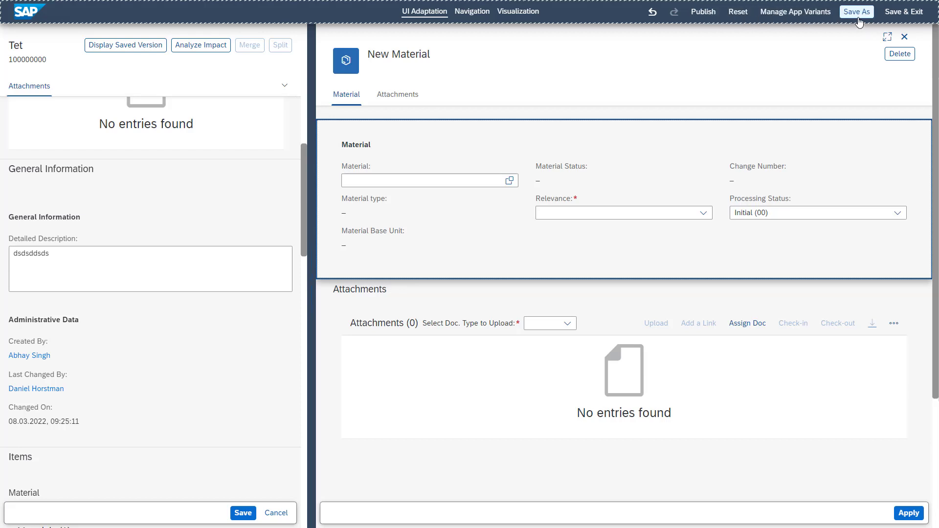
# Cancel the Save As app variant dialog, then Save & Exit the adaptations and confirm the reload
pyautogui.click(857, 12)
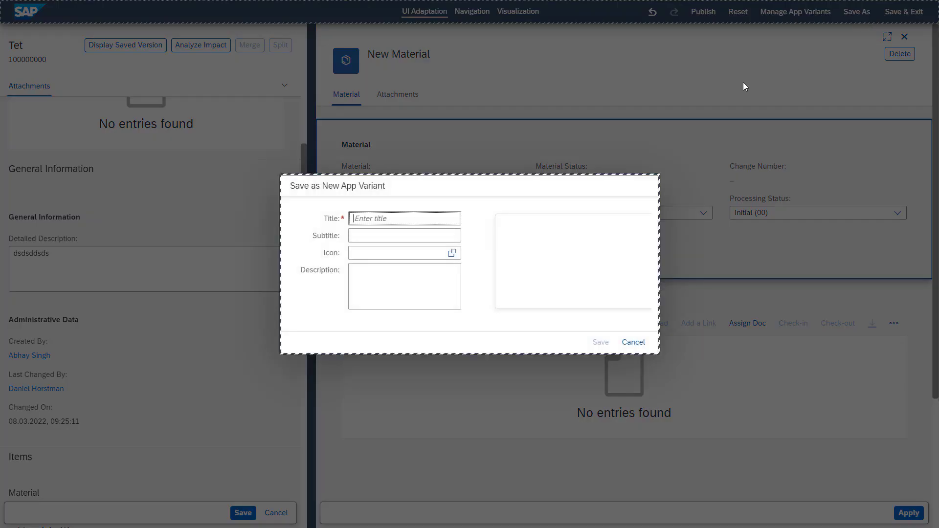
pyautogui.moveTo(633, 343)
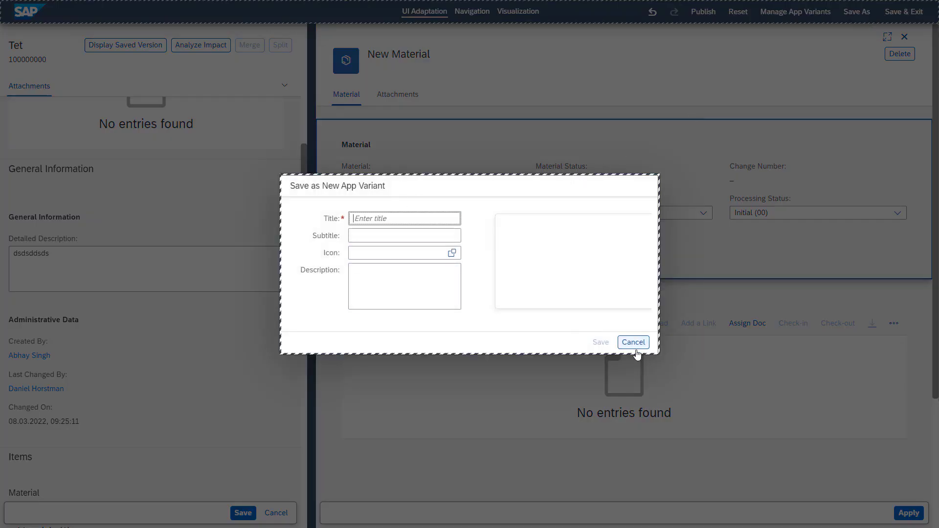
pyautogui.click(633, 342)
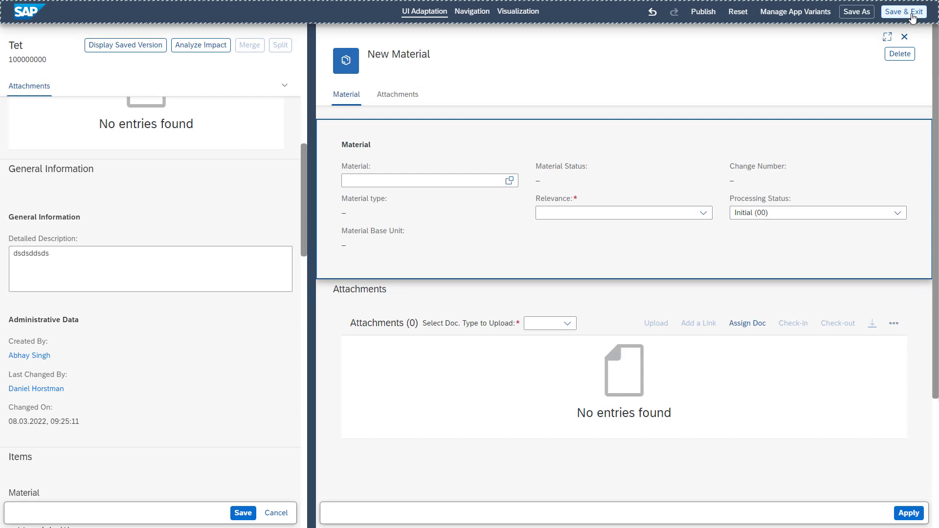
pyautogui.click(903, 11)
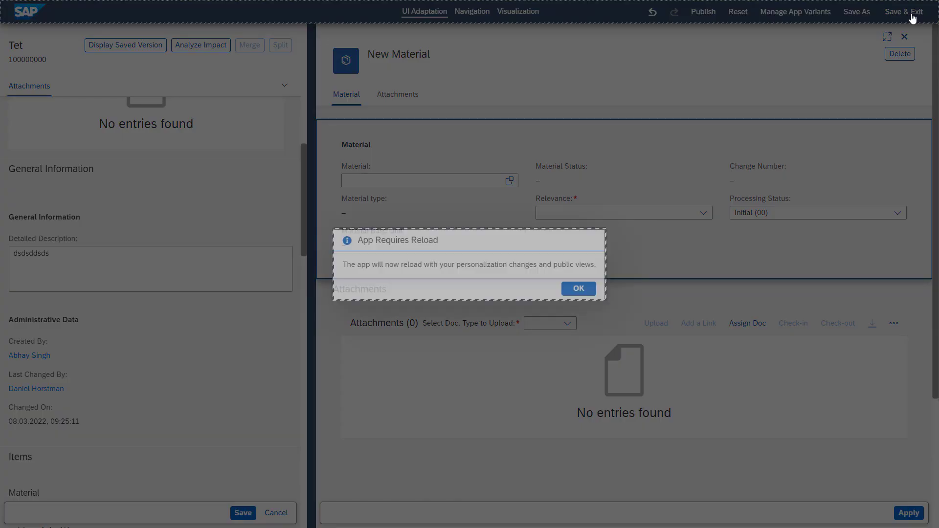
pyautogui.click(577, 288)
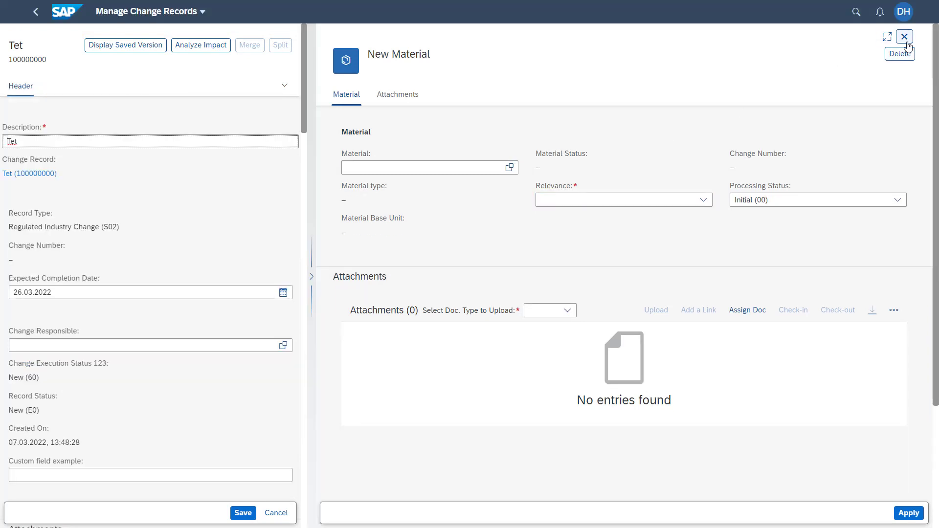
# Close the material item detail and enter 'test 12345' in the Custom field example header field
pyautogui.click(904, 36)
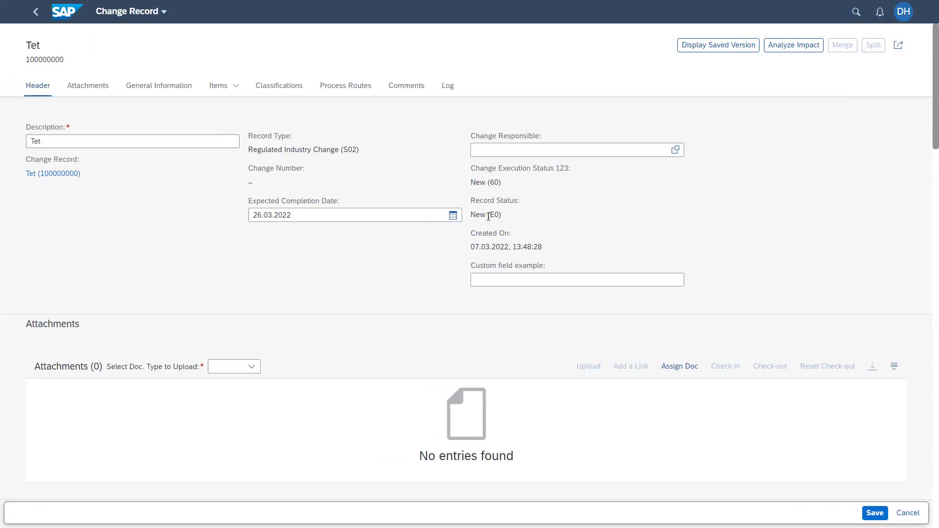
pyautogui.moveTo(466, 194)
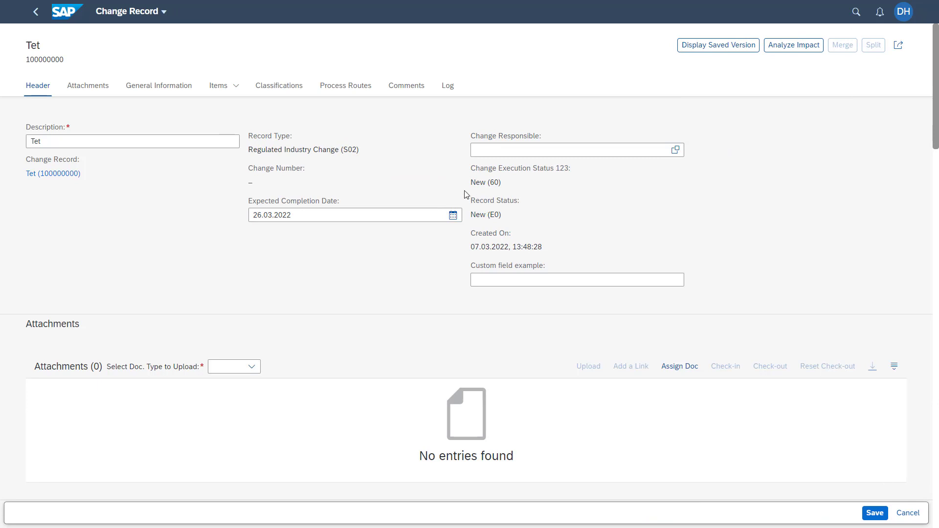
pyautogui.click(576, 280)
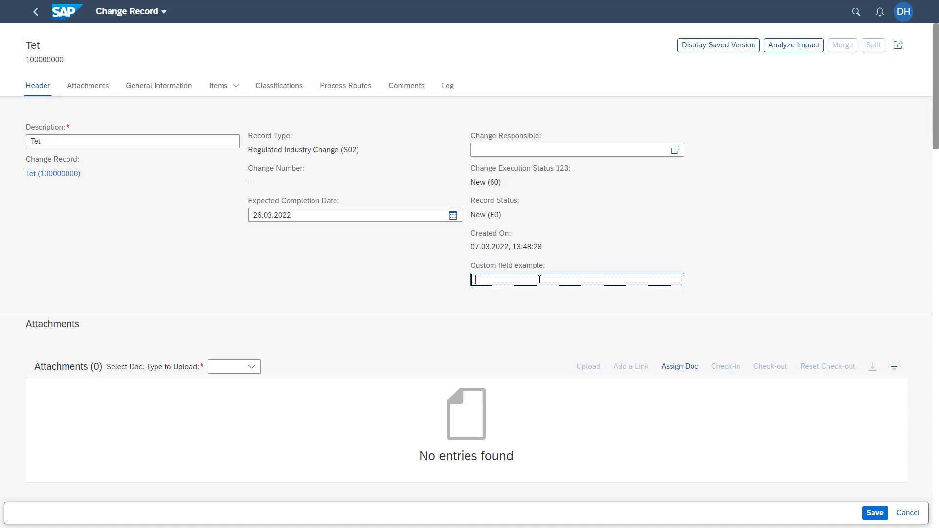
pyautogui.write('test')
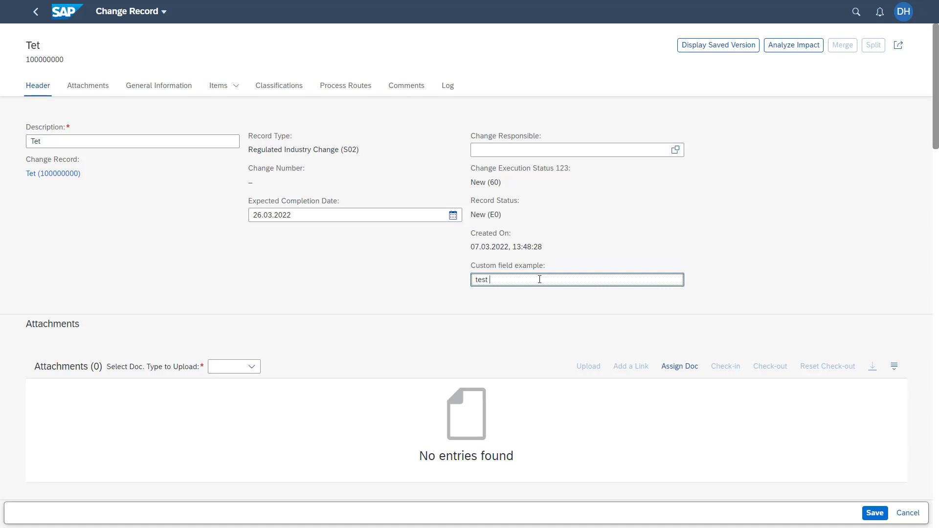
pyautogui.write('12345')
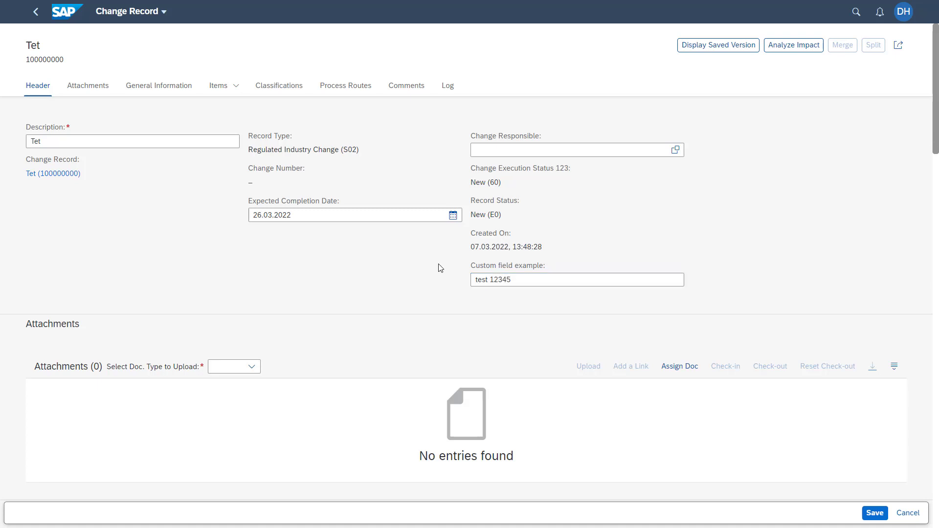